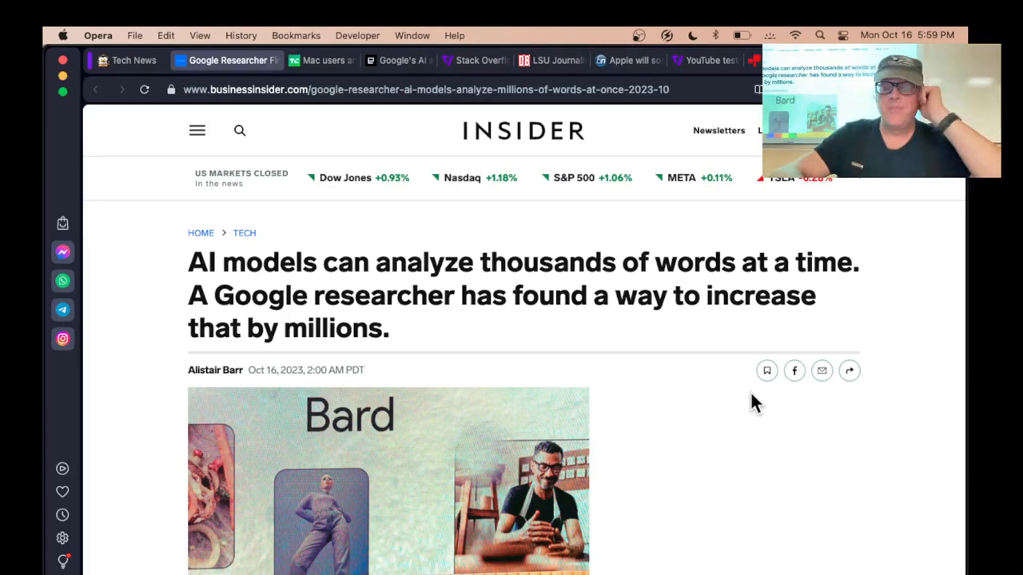
- Scroll through the Google researcher context-window article until the Ring Attention results chart appears
scroll("down", 3)
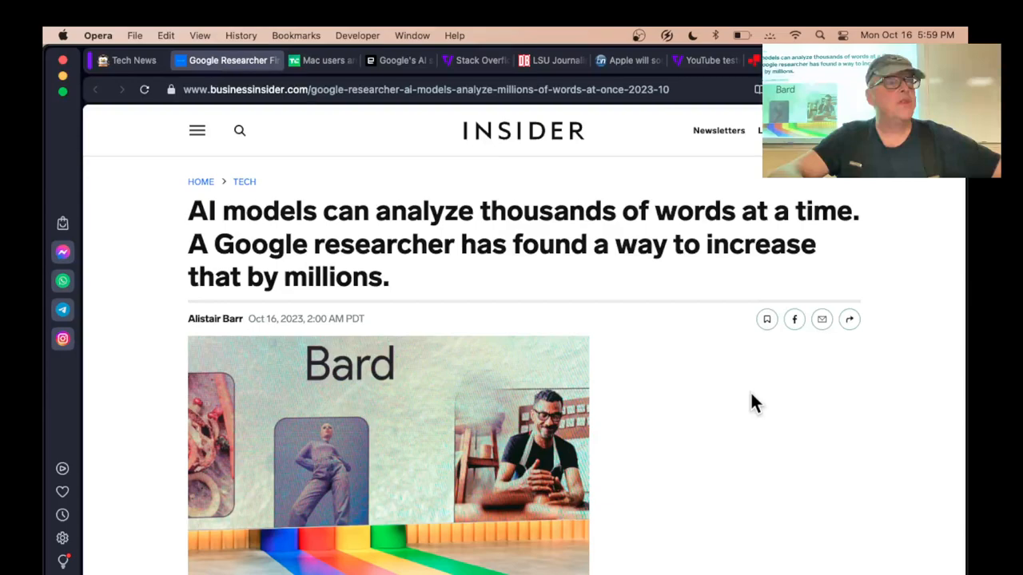
scroll("down", 3)
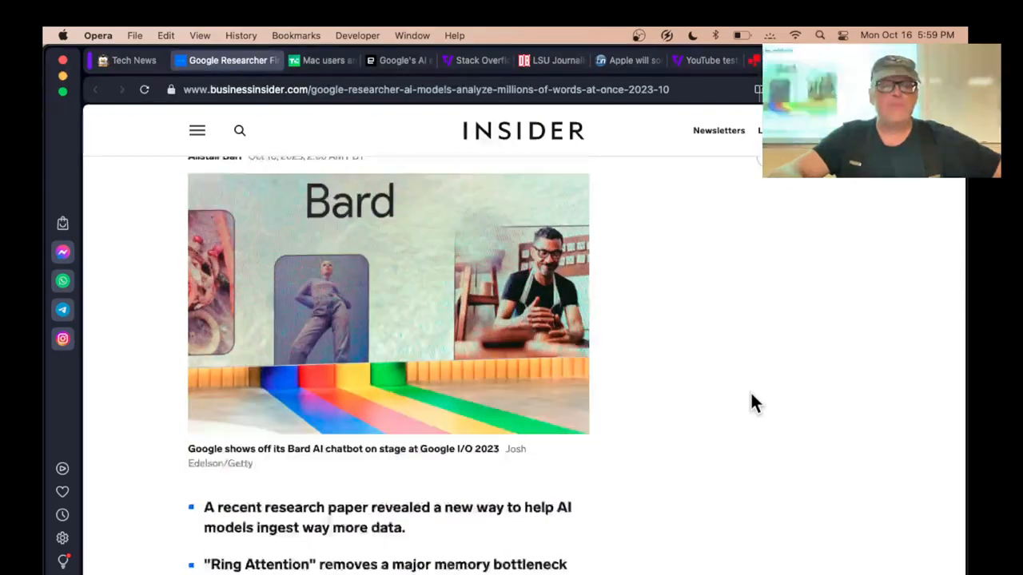
scroll("down", 3)
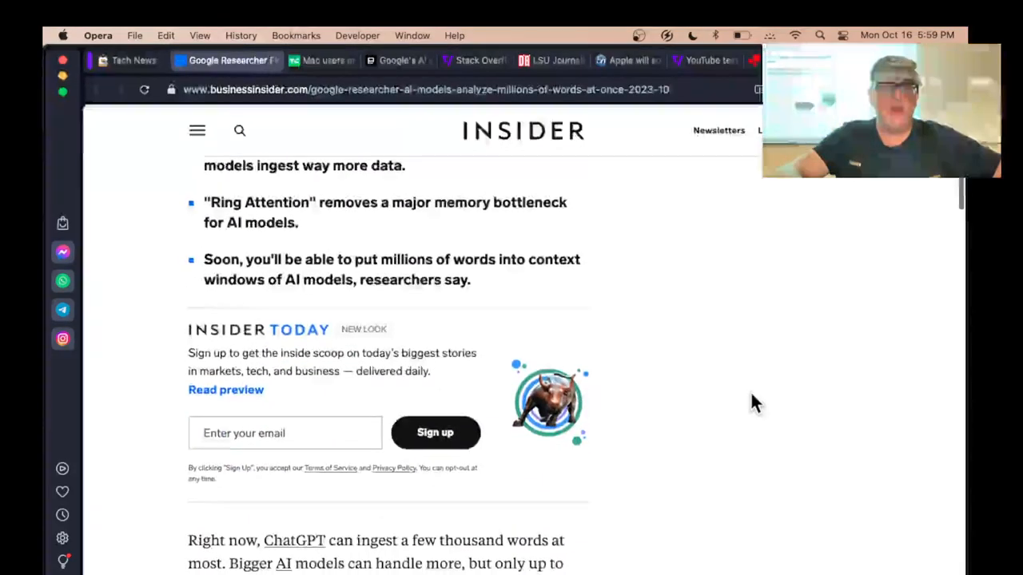
scroll("down", 3)
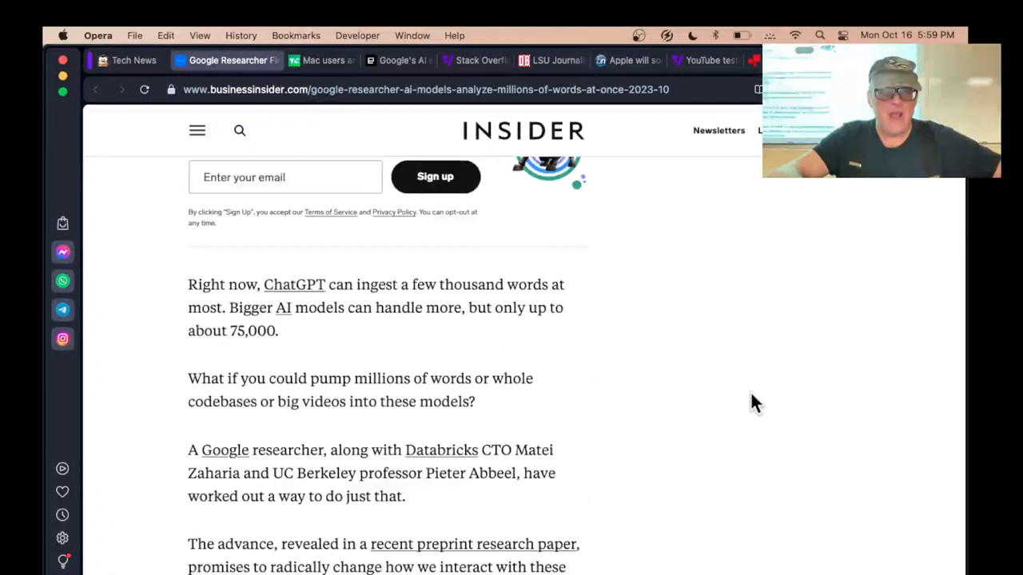
scroll("down", 3)
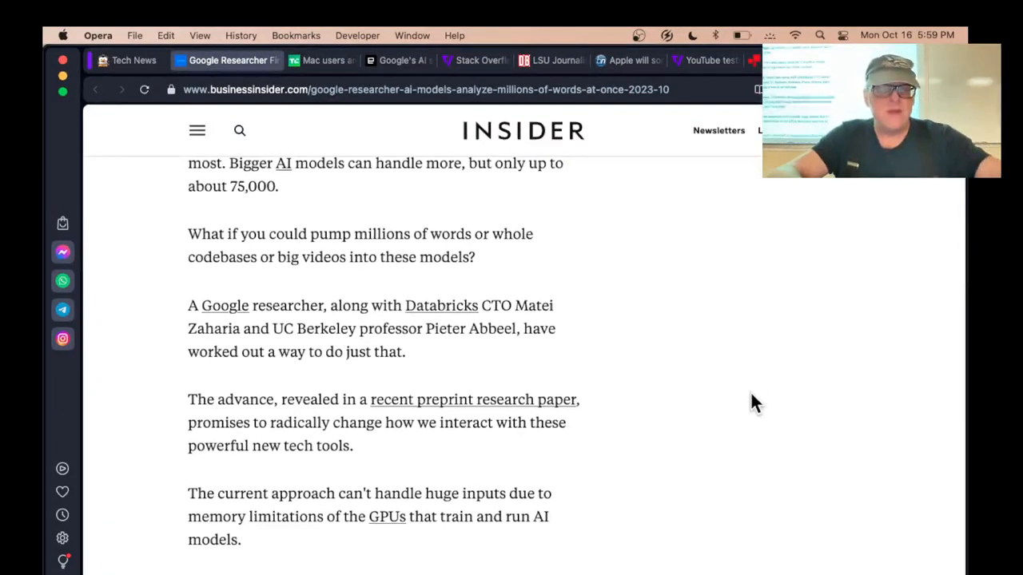
scroll("down", 3)
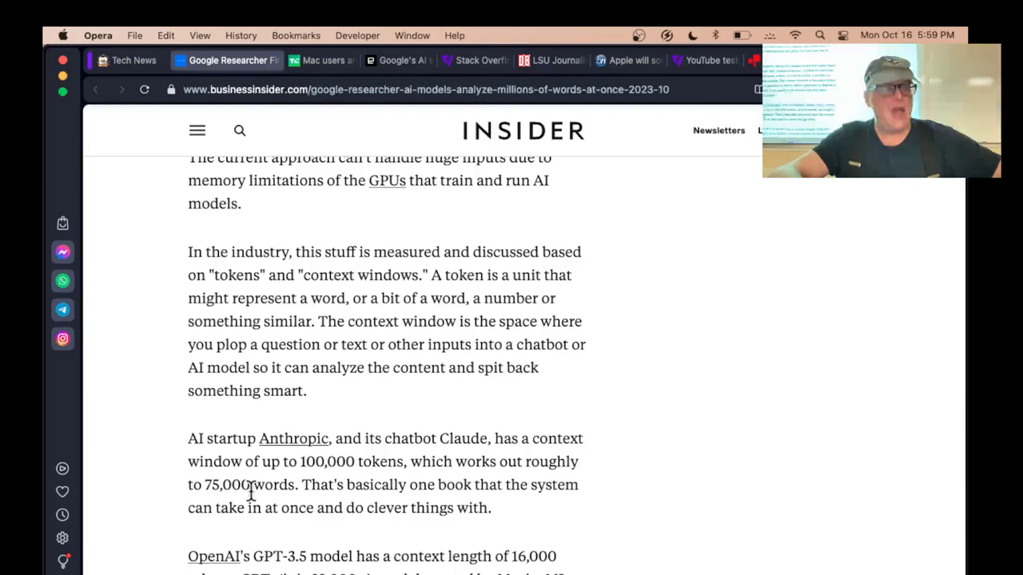
scroll("down", 3)
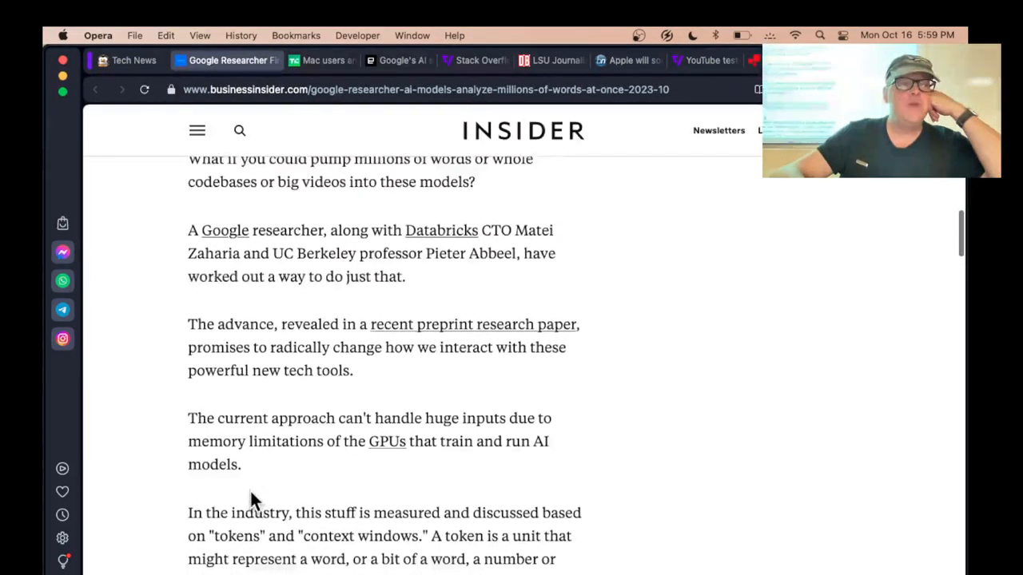
scroll("down", 3)
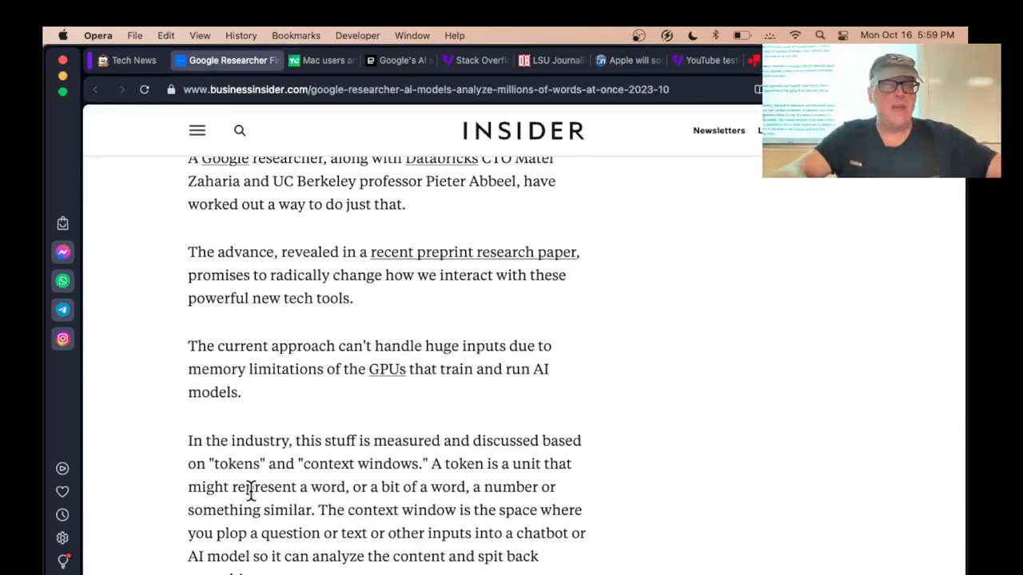
scroll("down", 3)
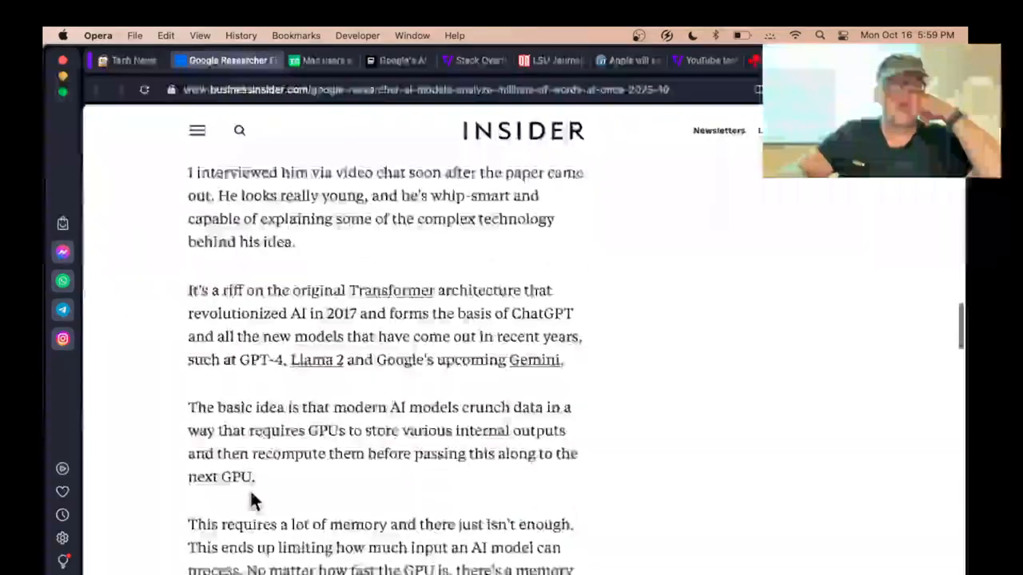
scroll("down", 3)
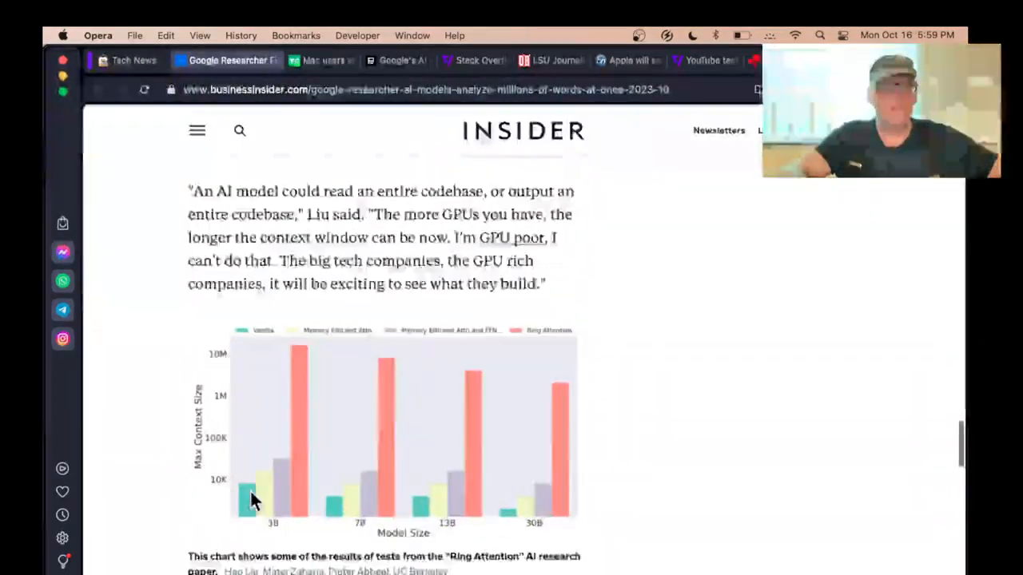
scroll("down", 3)
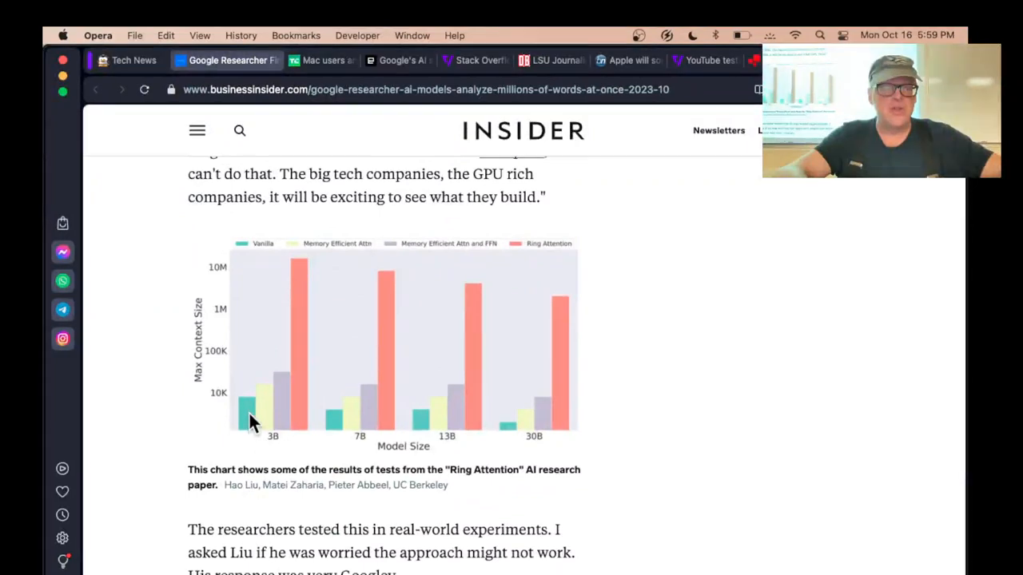
- Open the Ring Attention results chart image full-size in a new tab
right_click(253, 419)
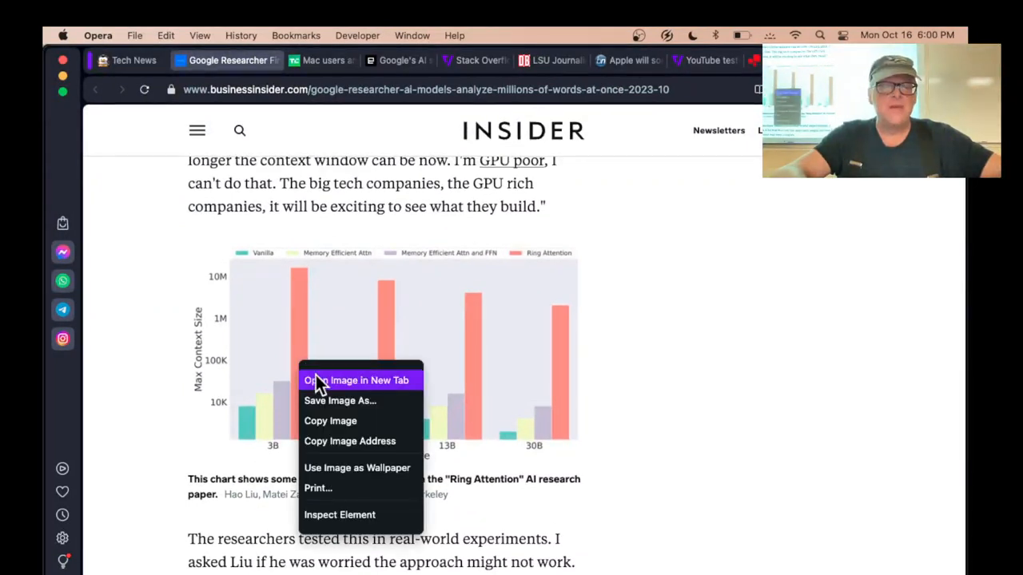
left_click(357, 380)
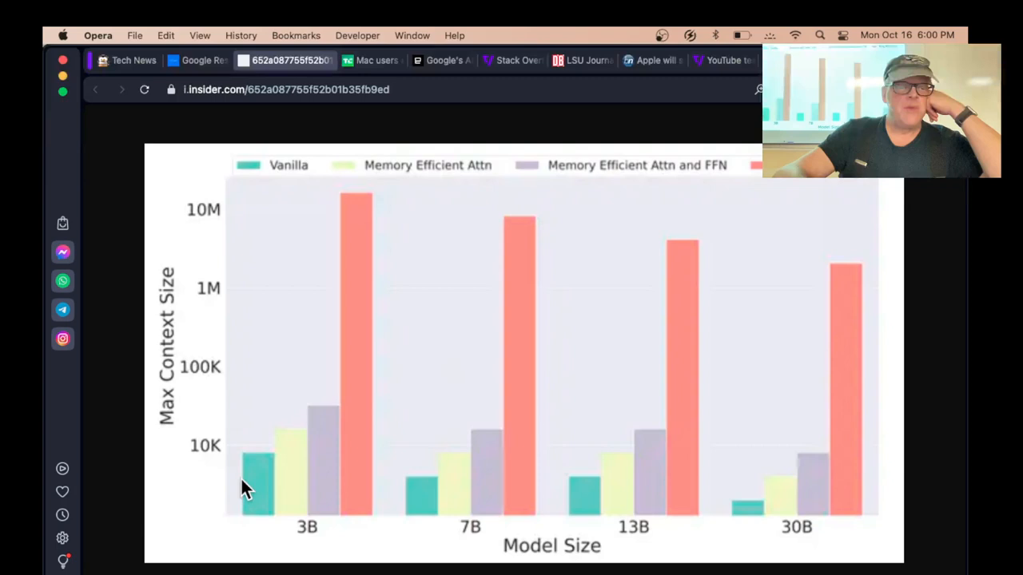
mouse_move(330, 423)
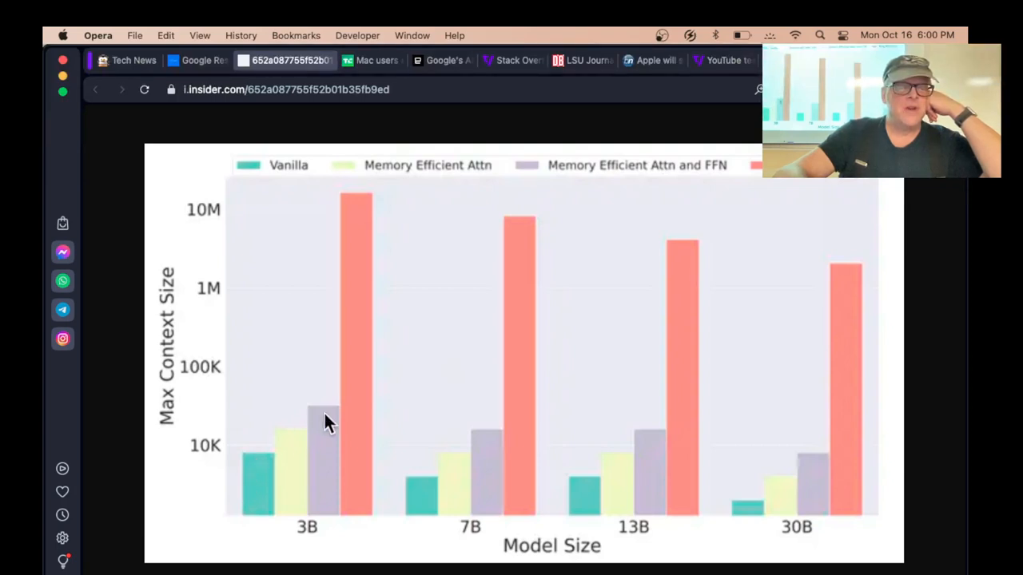
mouse_move(358, 416)
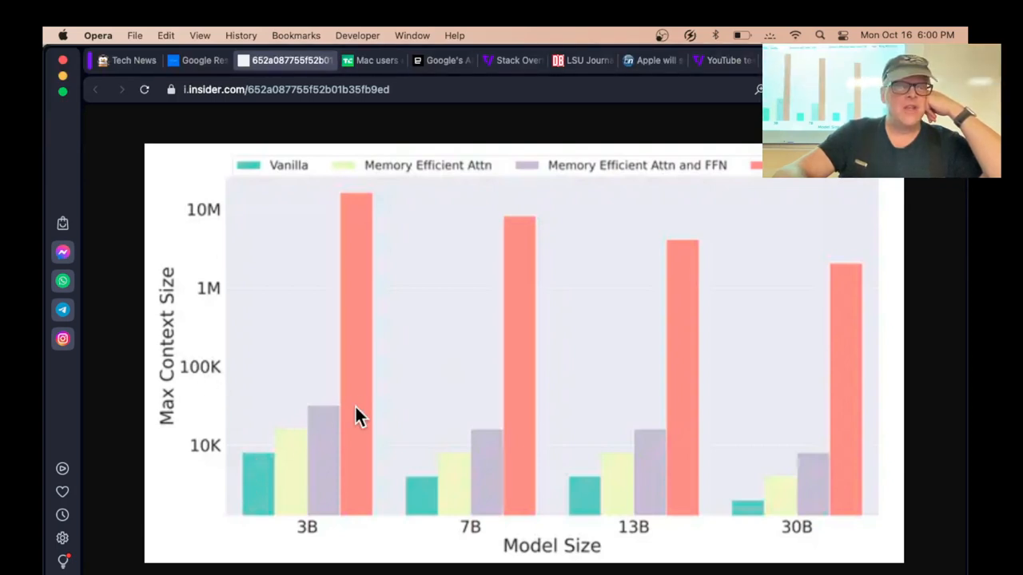
mouse_move(355, 237)
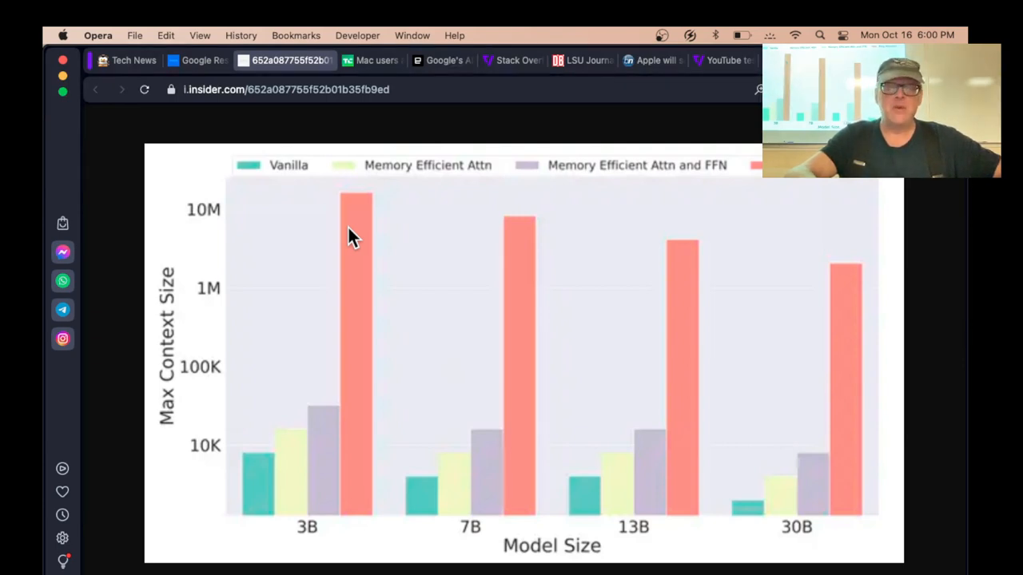
mouse_move(834, 195)
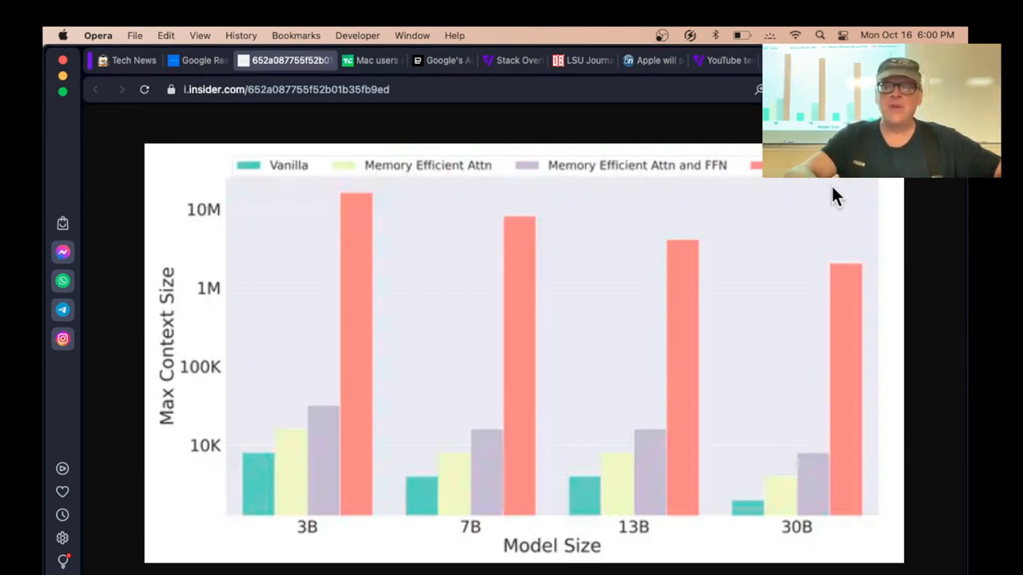
mouse_move(882, 222)
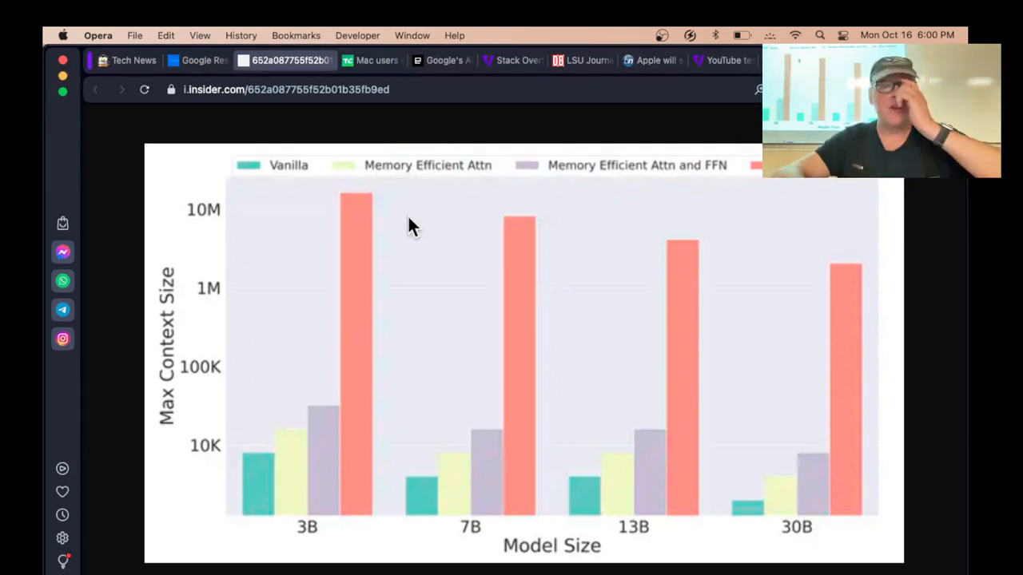
mouse_move(353, 334)
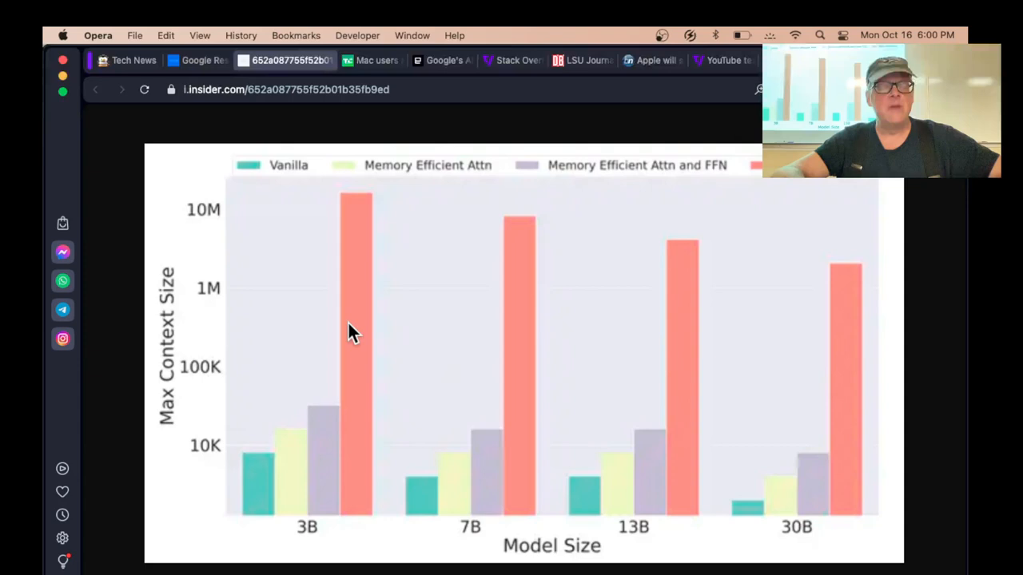
mouse_move(371, 407)
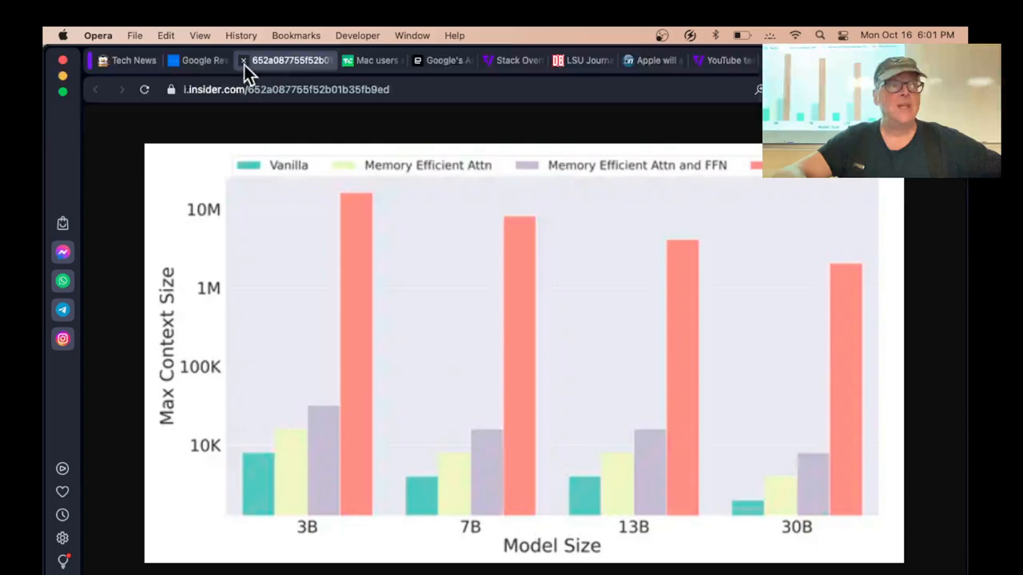
- Close the chart and Google researcher tabs, then scroll the TechCrunch Mac AI apps article to the Adoption of AI apps chart
left_click(227, 61)
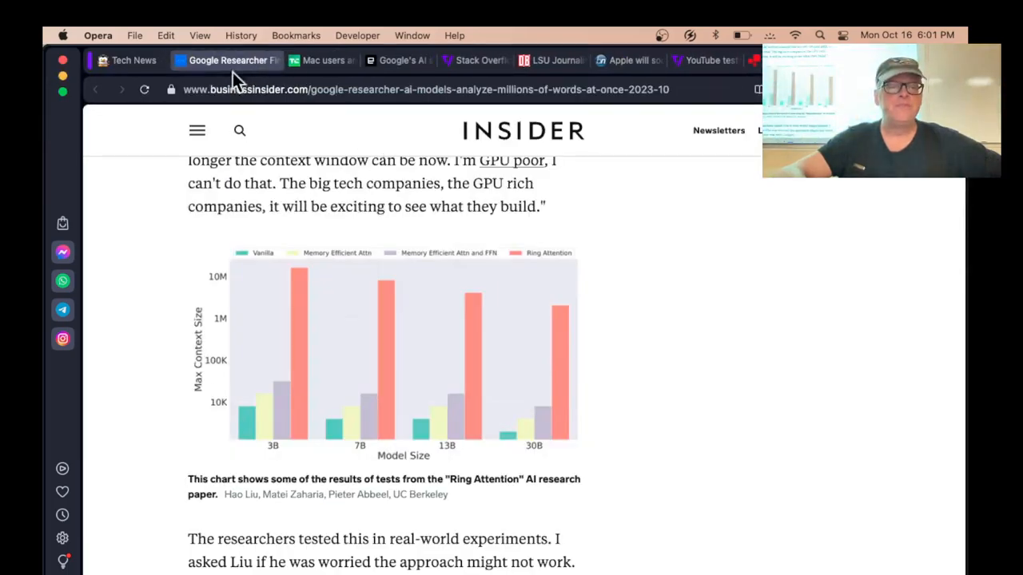
left_click(232, 61)
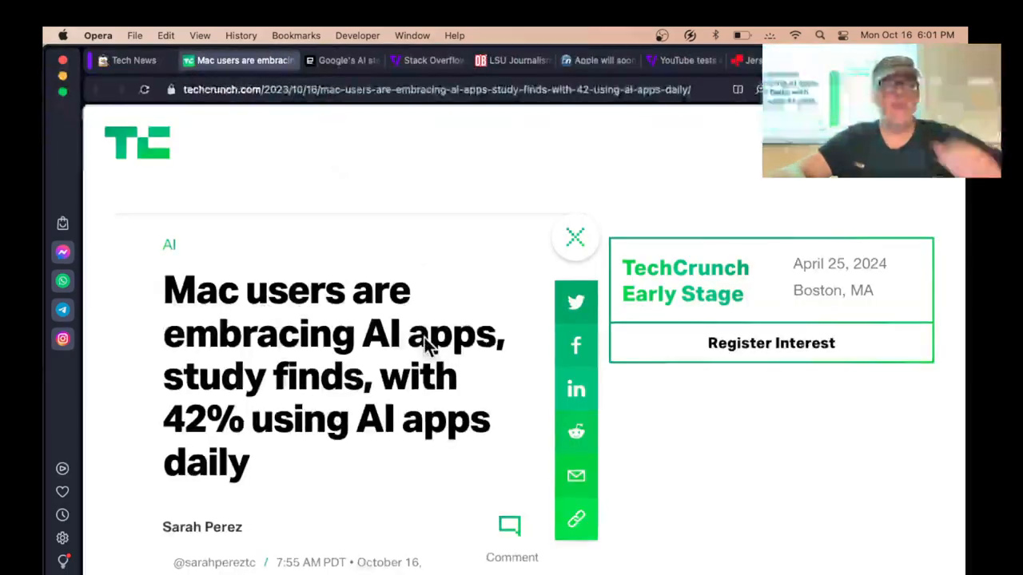
scroll("down", 3)
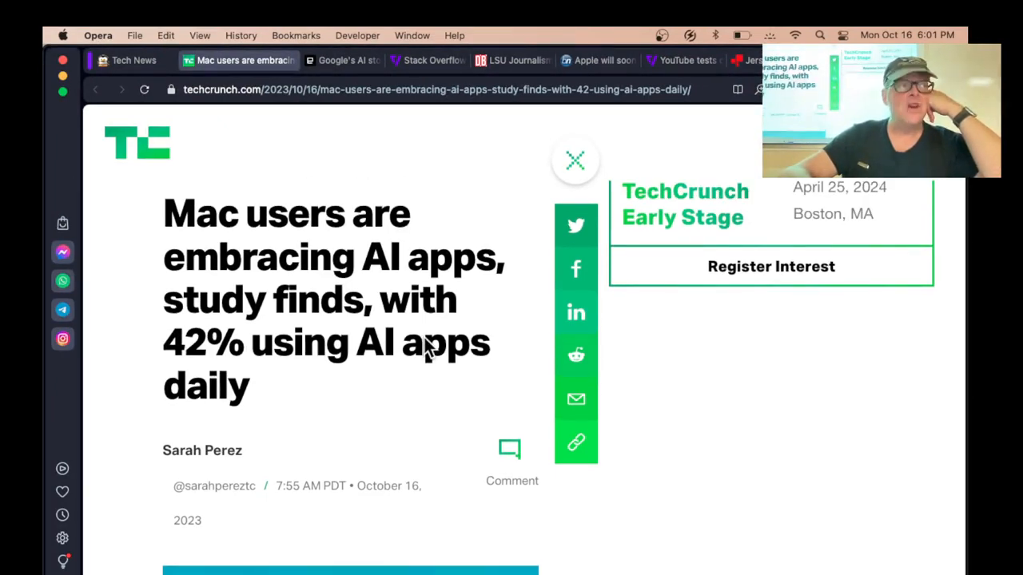
scroll("down", 3)
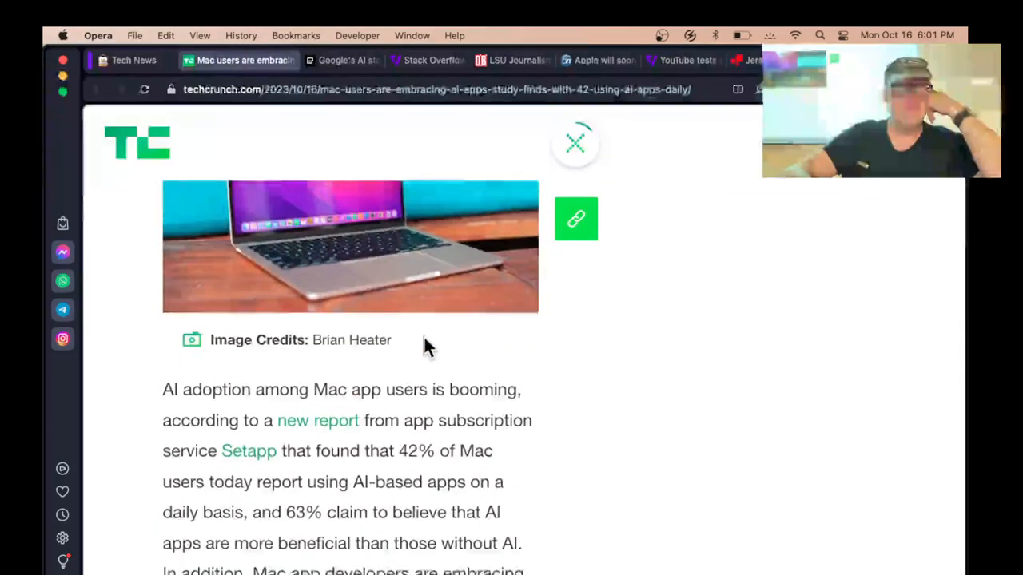
scroll("down", 3)
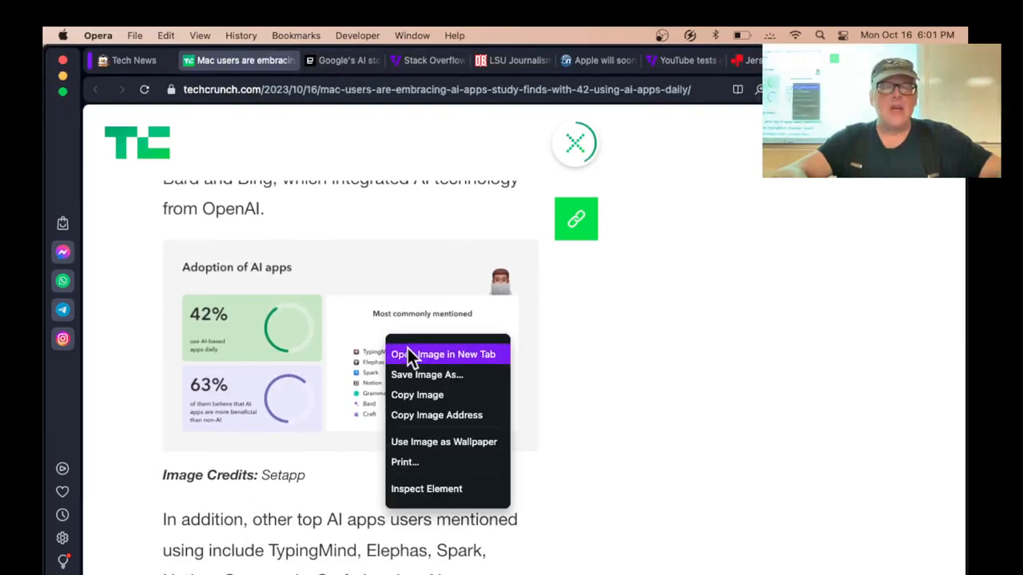
- Open the Setapp Adoption of AI apps chart in a new tab and scroll to the most commonly mentioned apps list
left_click(444, 355)
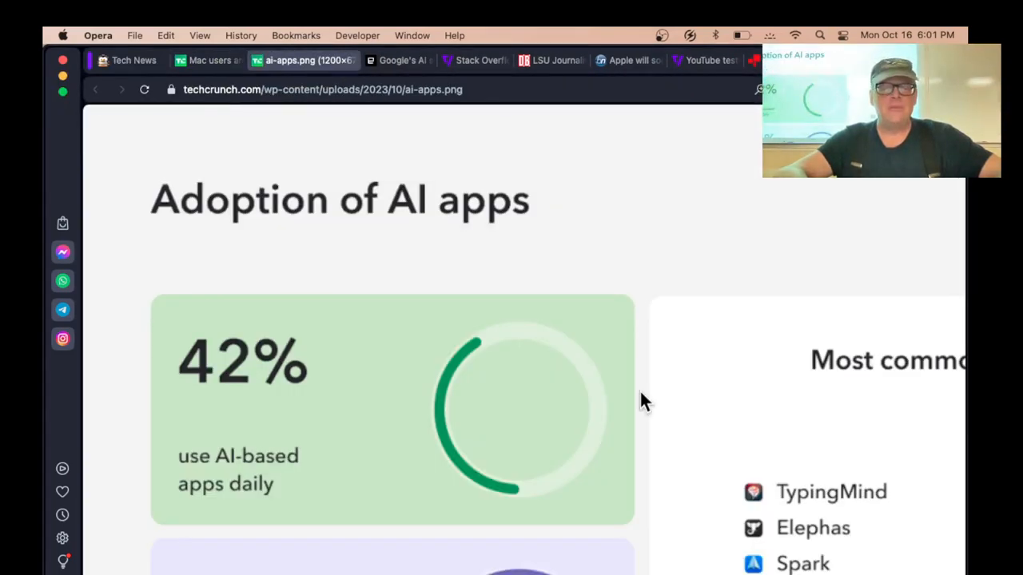
scroll("down", 3)
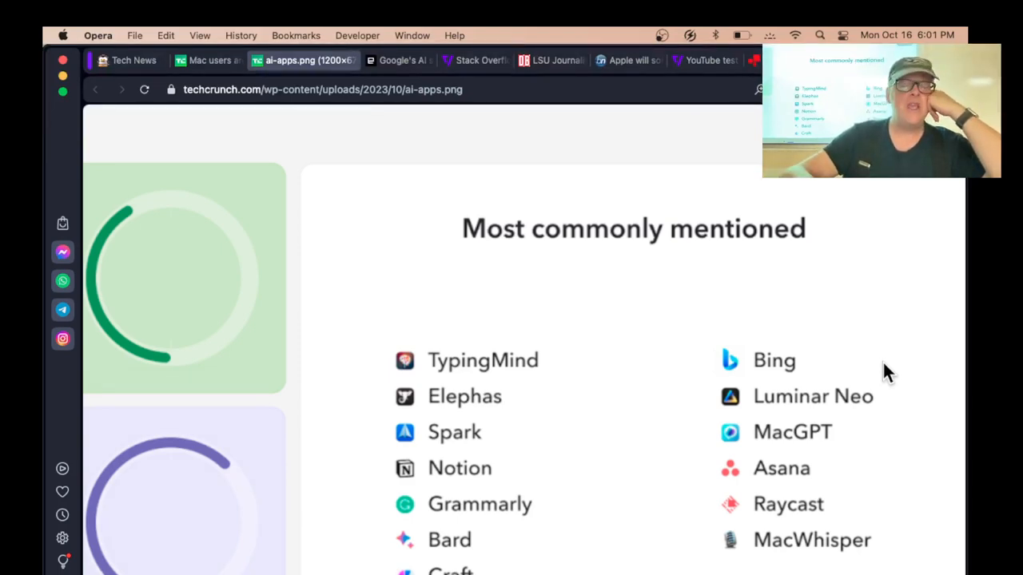
scroll("down", 3)
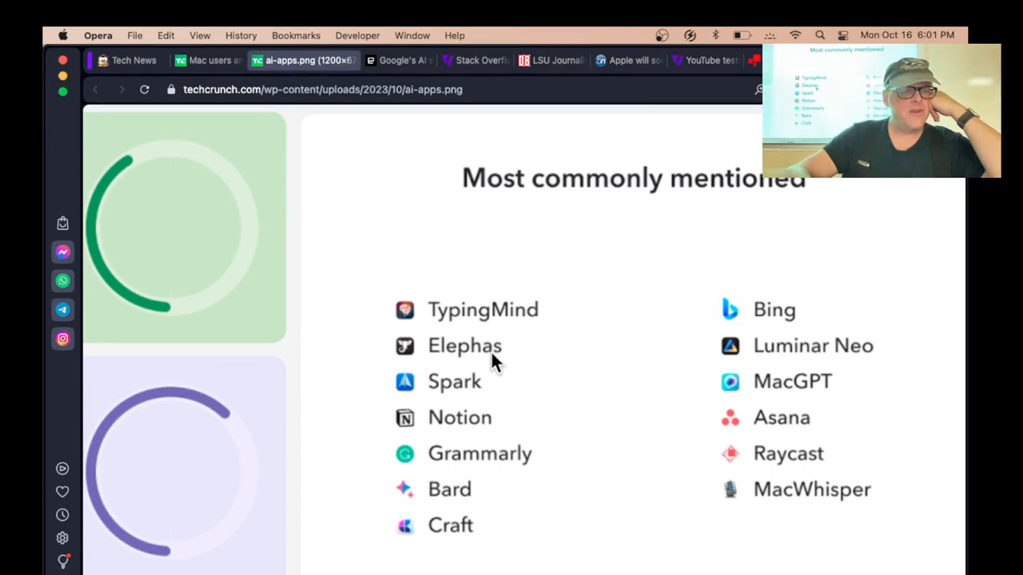
mouse_move(831, 390)
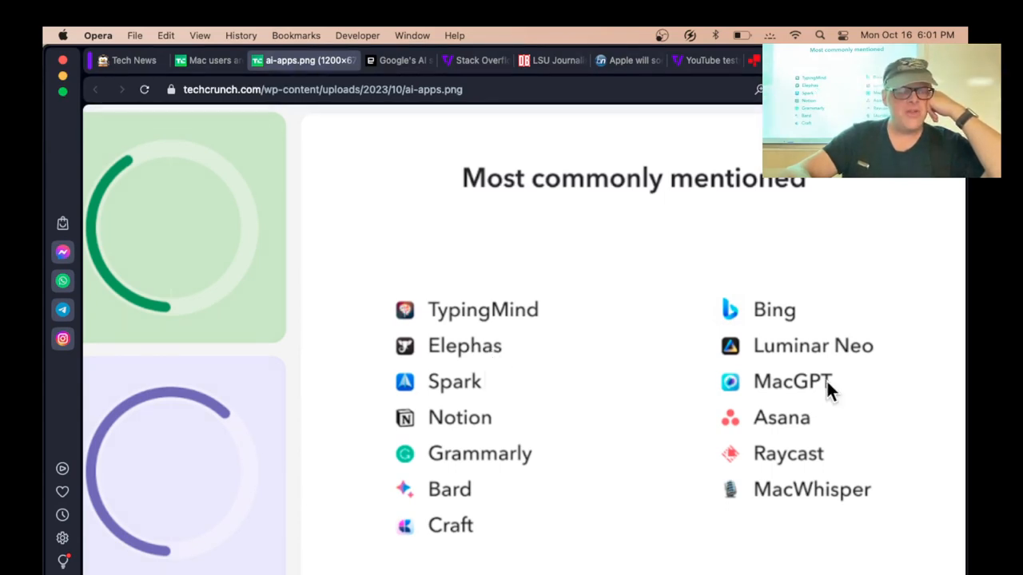
mouse_move(524, 478)
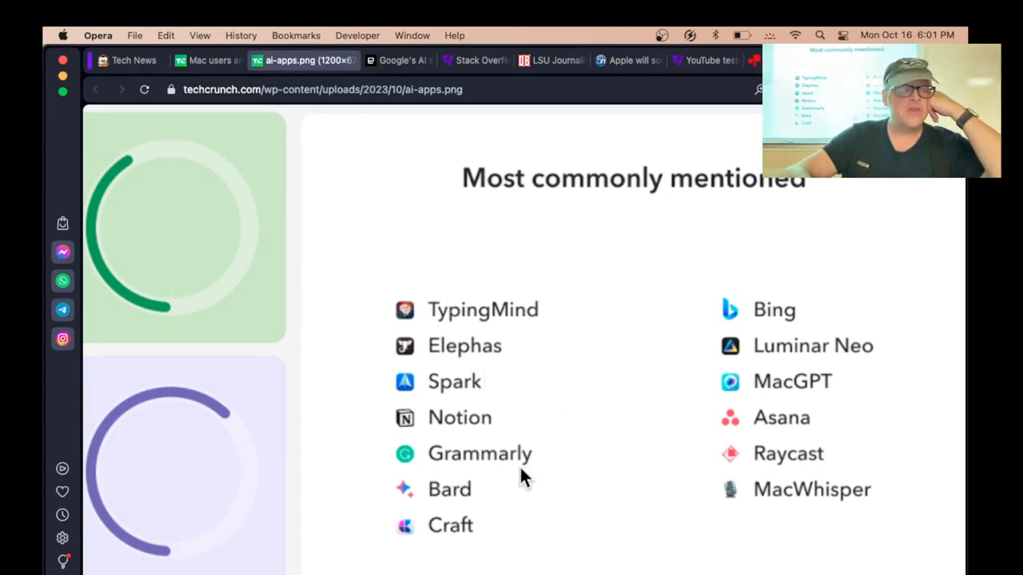
mouse_move(558, 317)
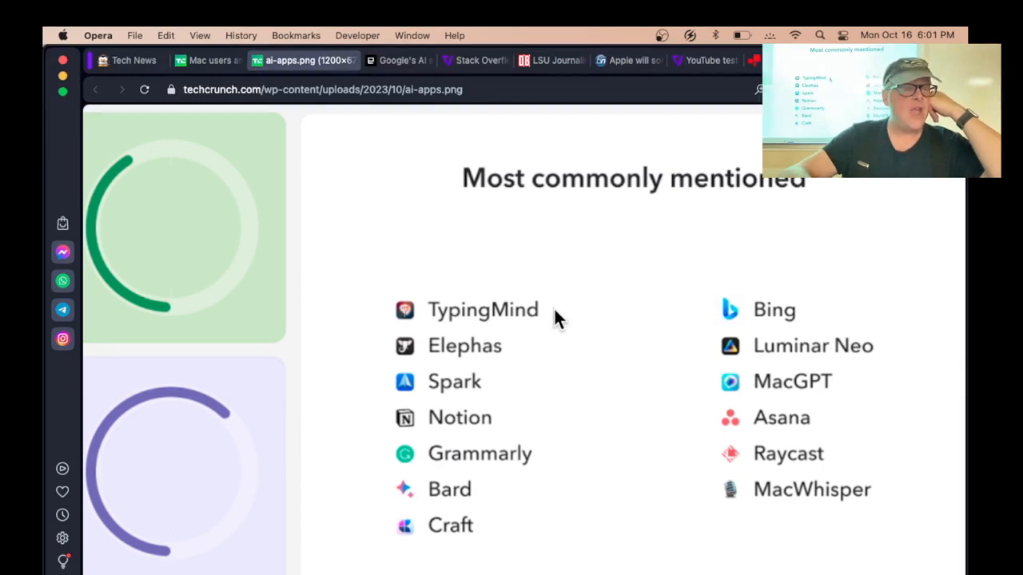
mouse_move(595, 544)
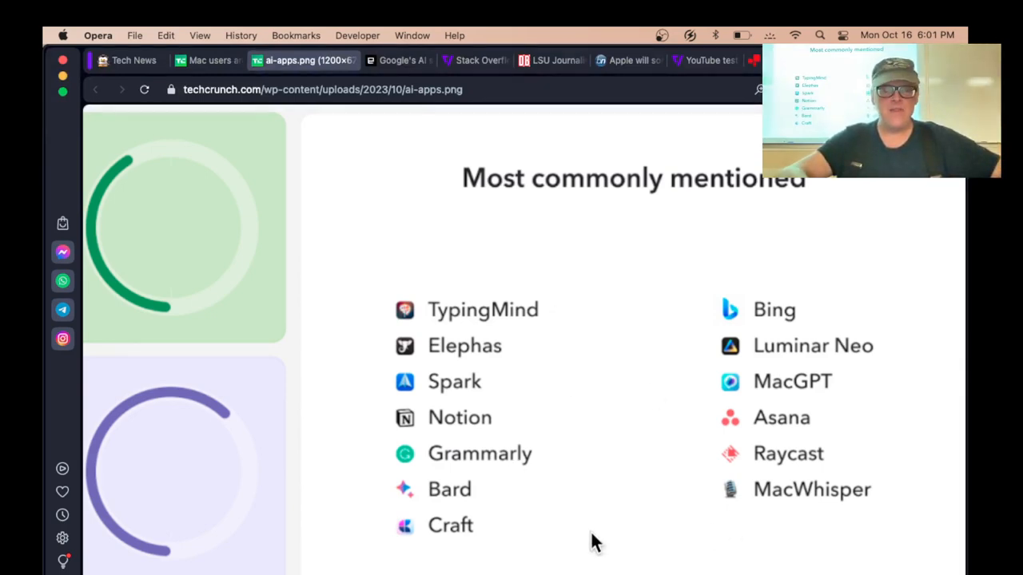
mouse_move(759, 391)
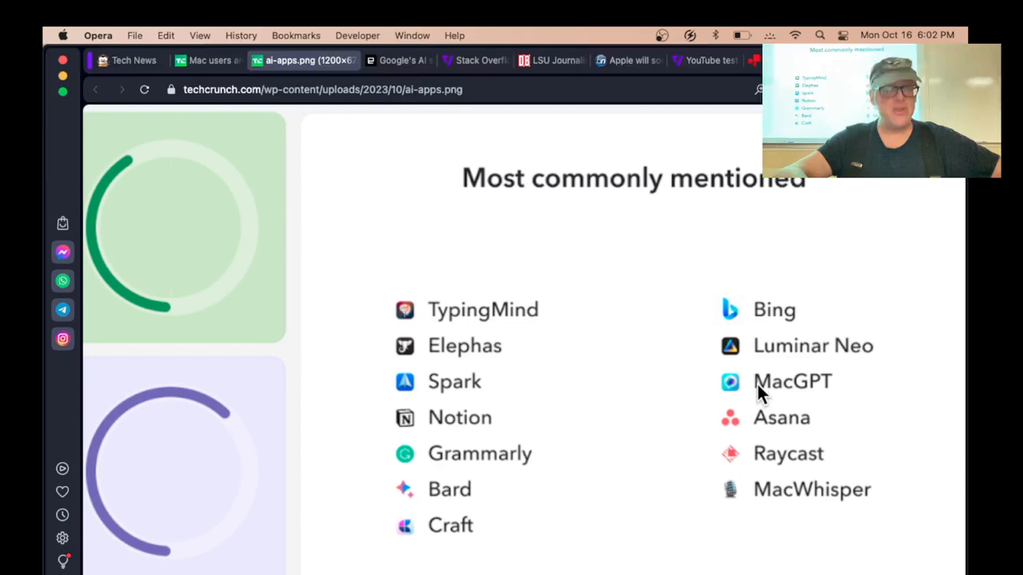
mouse_move(647, 499)
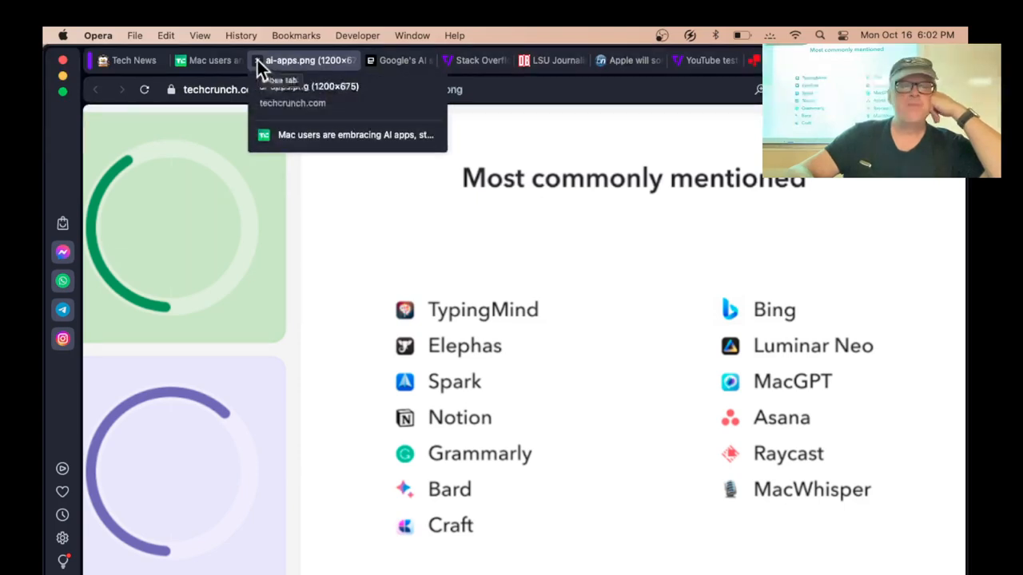
- Close the chart tab and read the Engadget Google AI stoplight article through its Green Light explanation
left_click(252, 60)
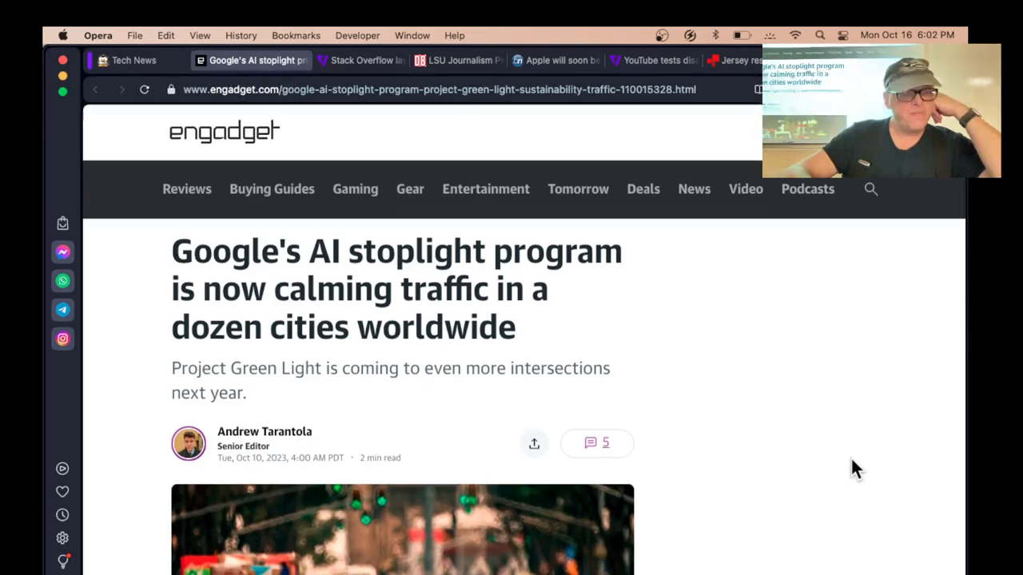
scroll("down", 3)
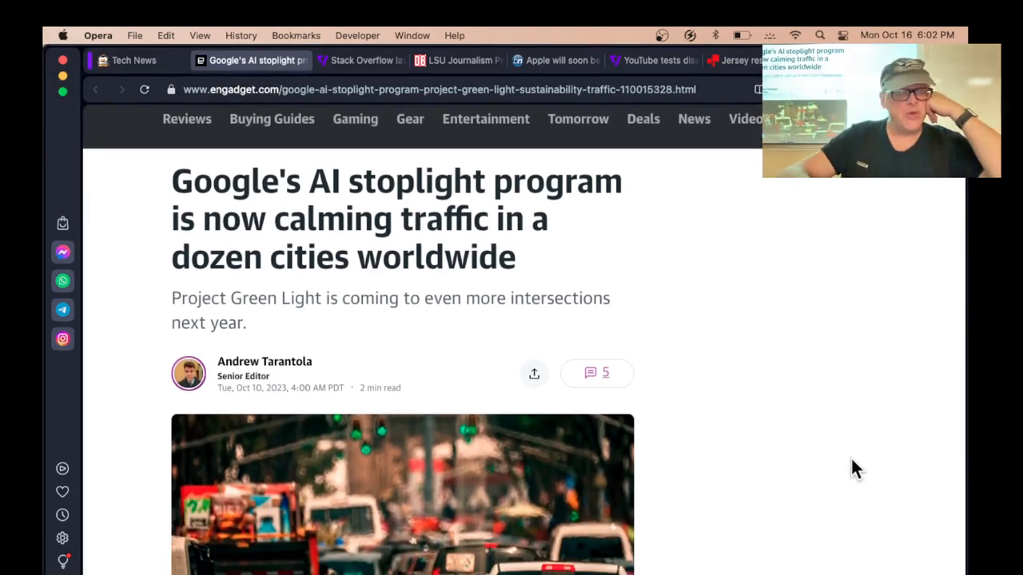
scroll("down", 3)
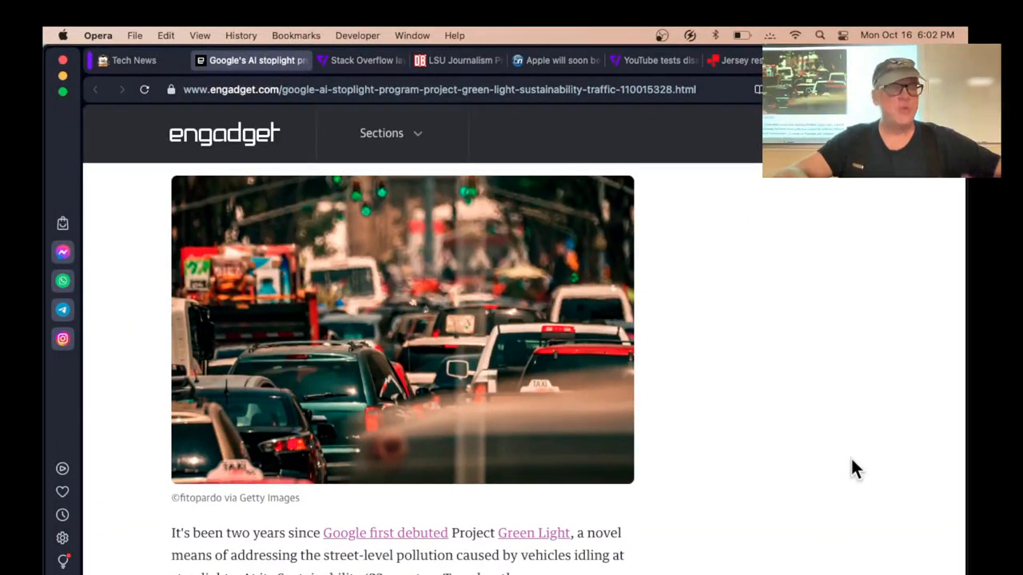
scroll("down", 3)
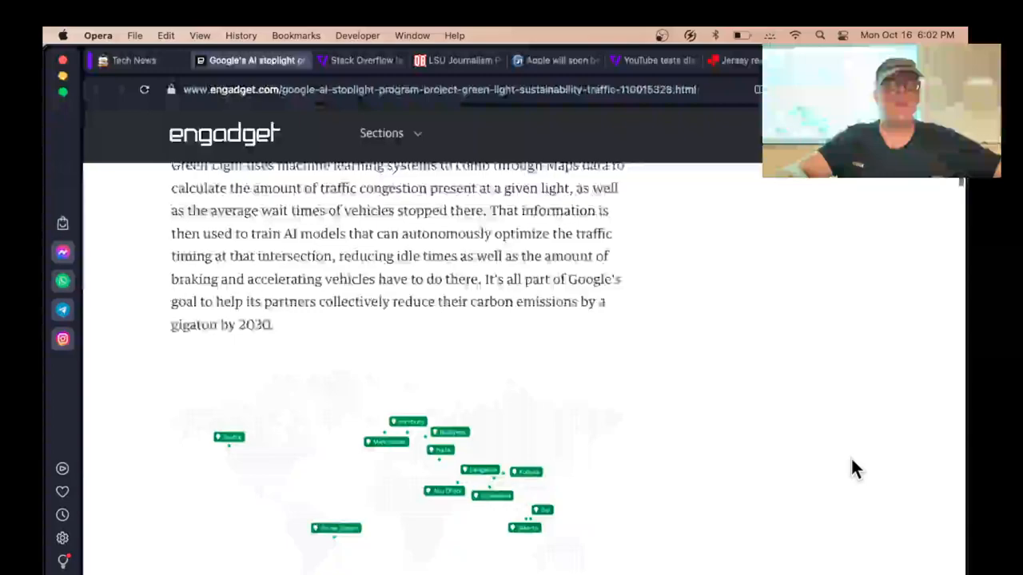
scroll("down", 3)
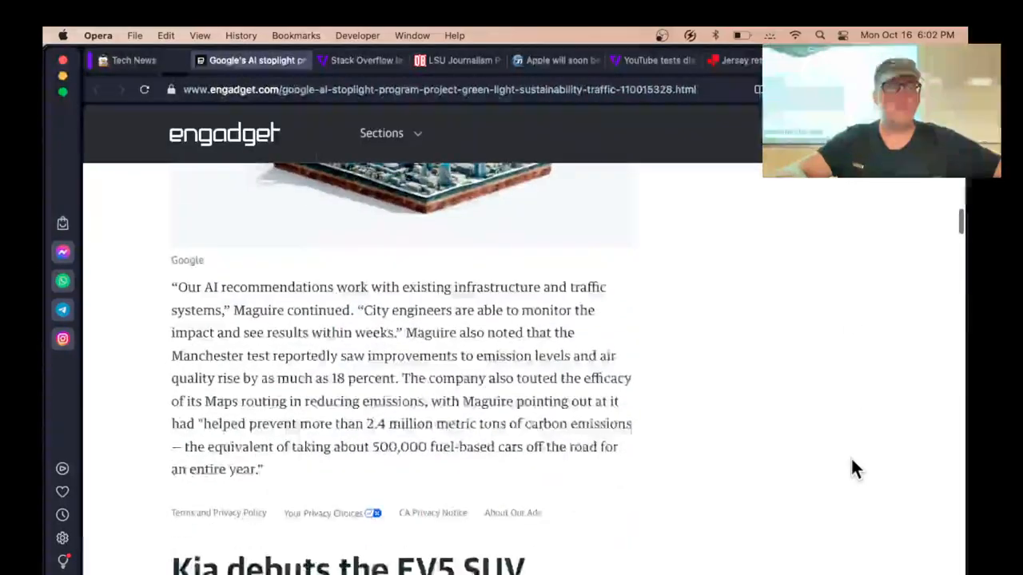
scroll("down", 3)
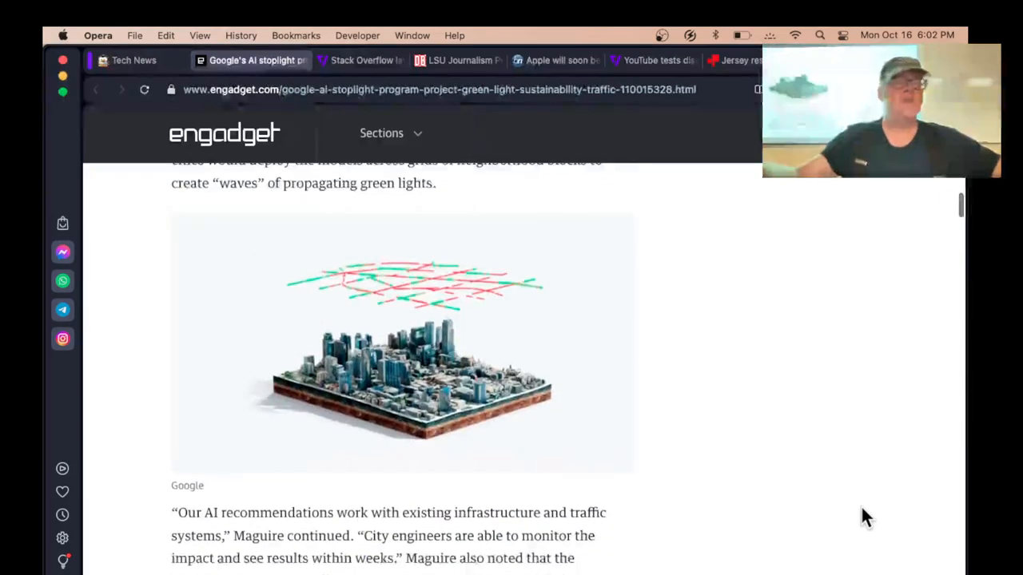
scroll("down", 3)
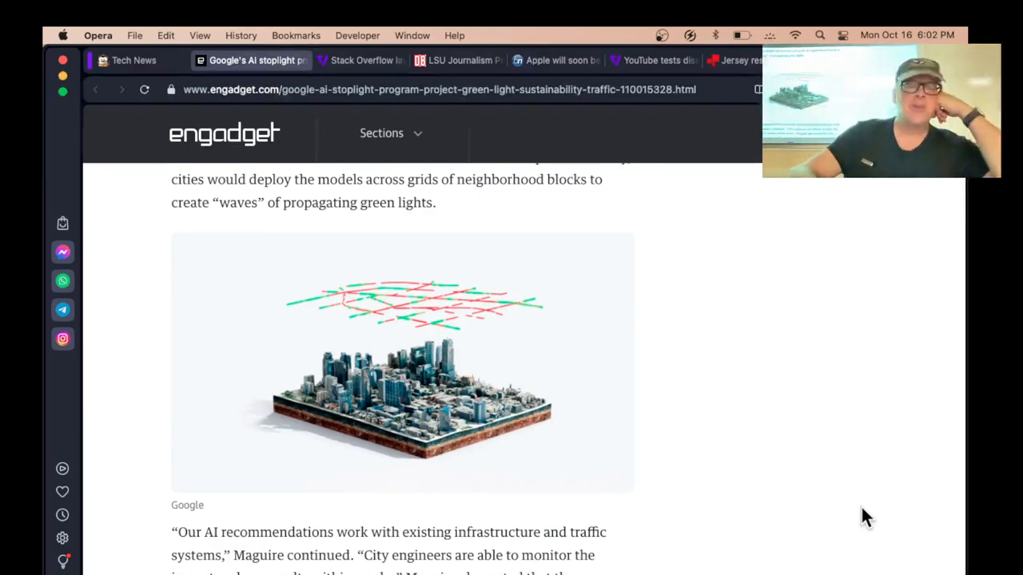
scroll("down", 3)
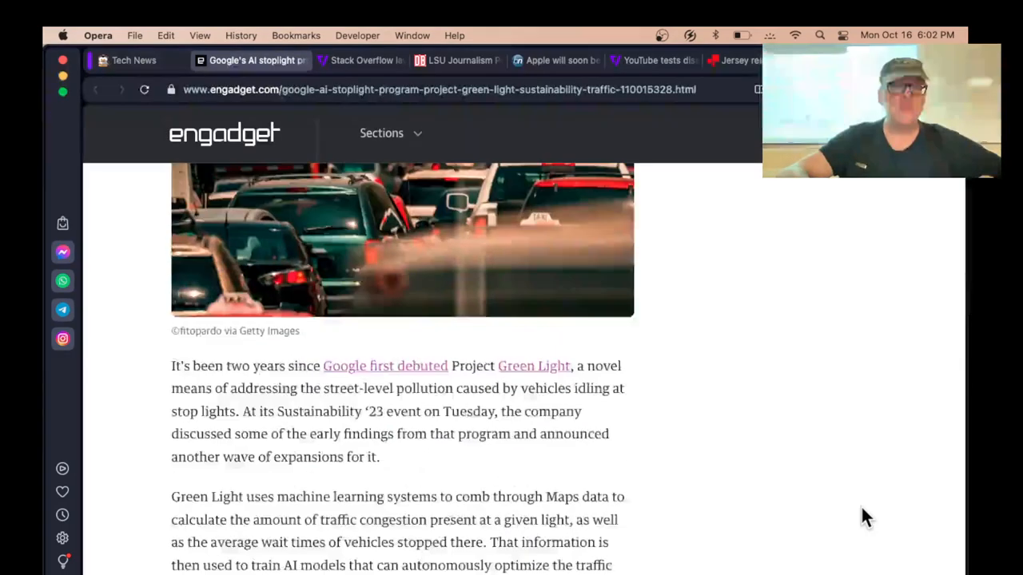
scroll("down", 3)
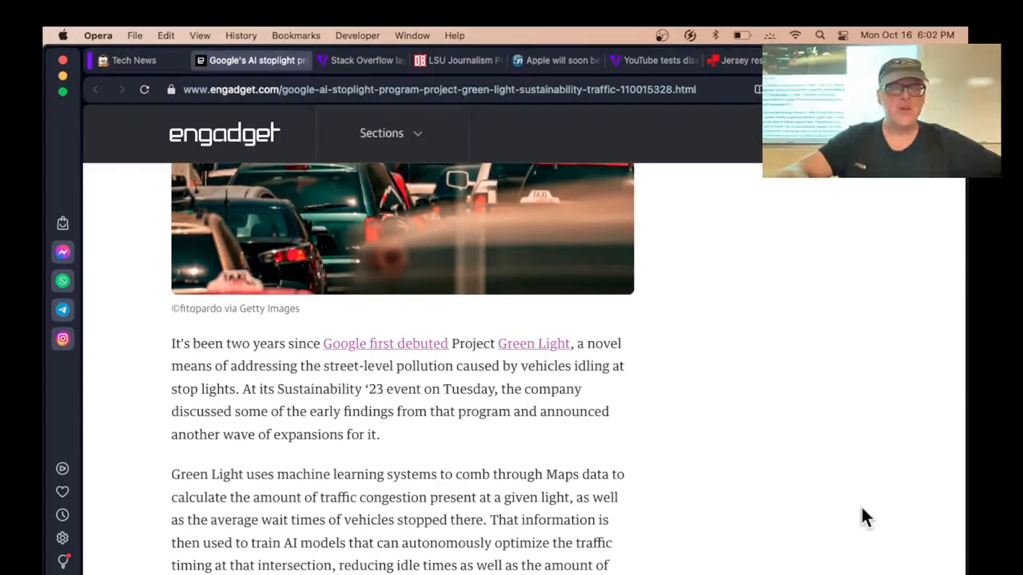
scroll("down", 3)
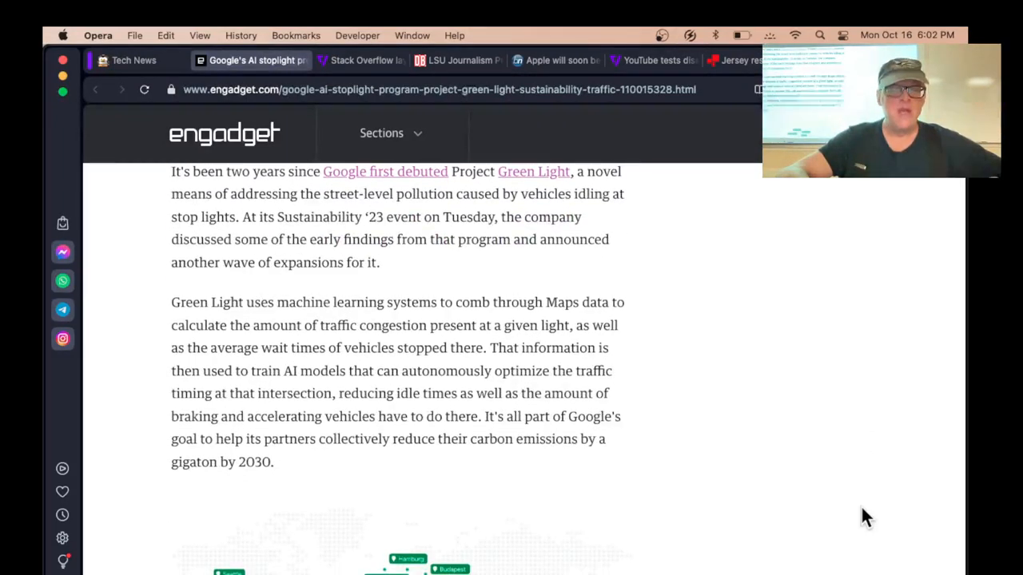
scroll("up", 3)
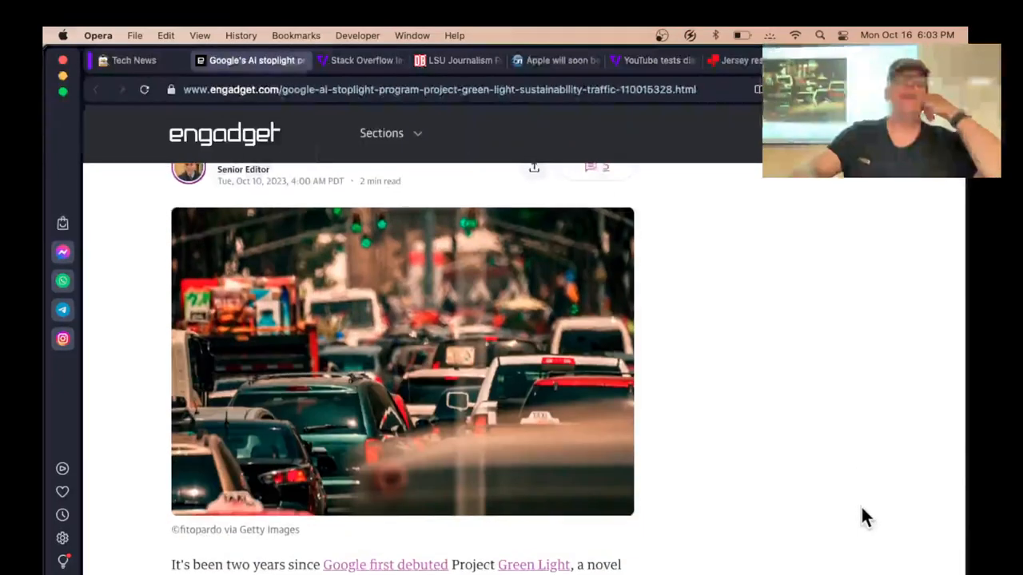
scroll("down", 3)
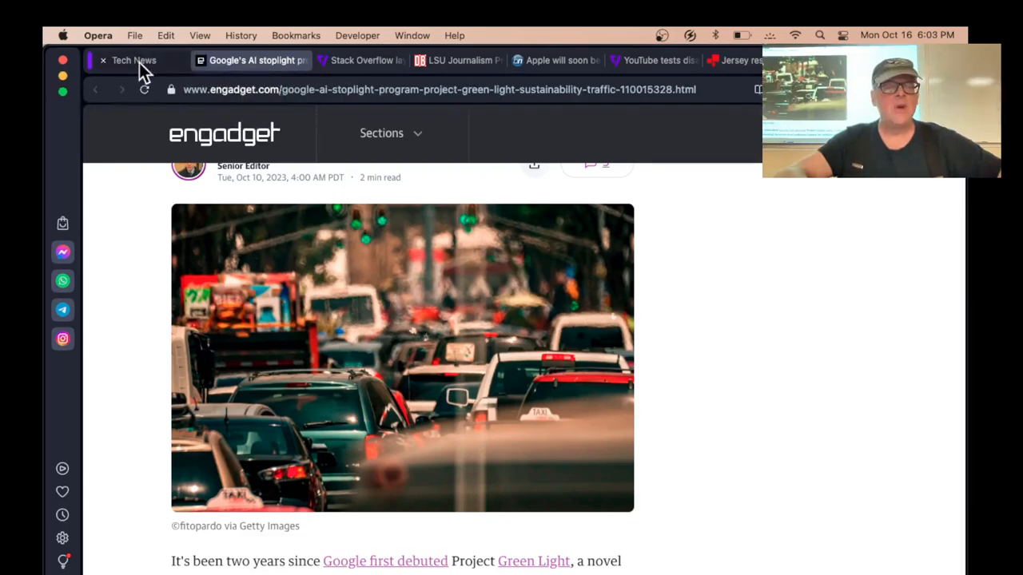
- Switch to the Tech News headline list, then return to the Google AI stoplight article tab
left_click(134, 61)
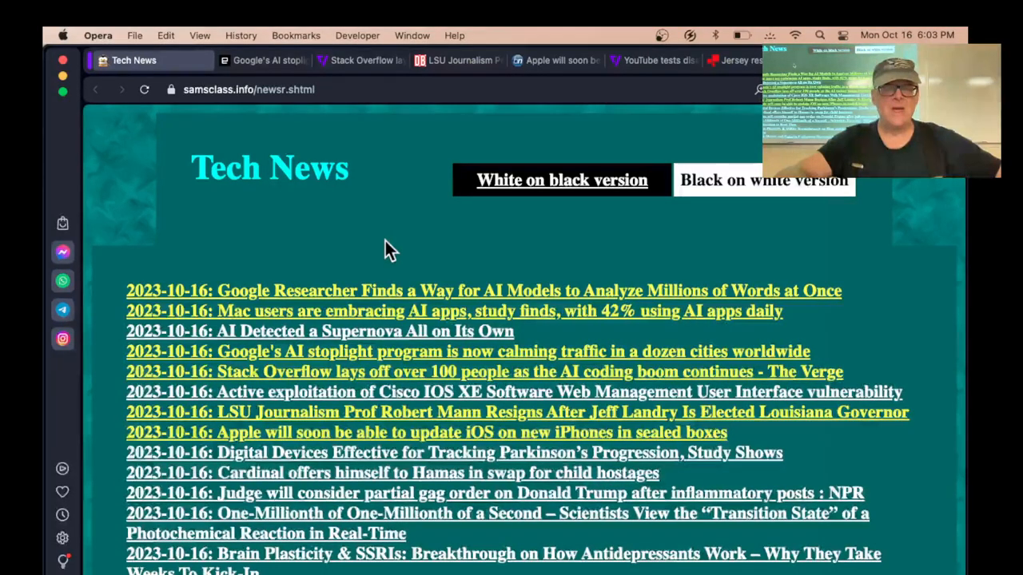
left_click(479, 352)
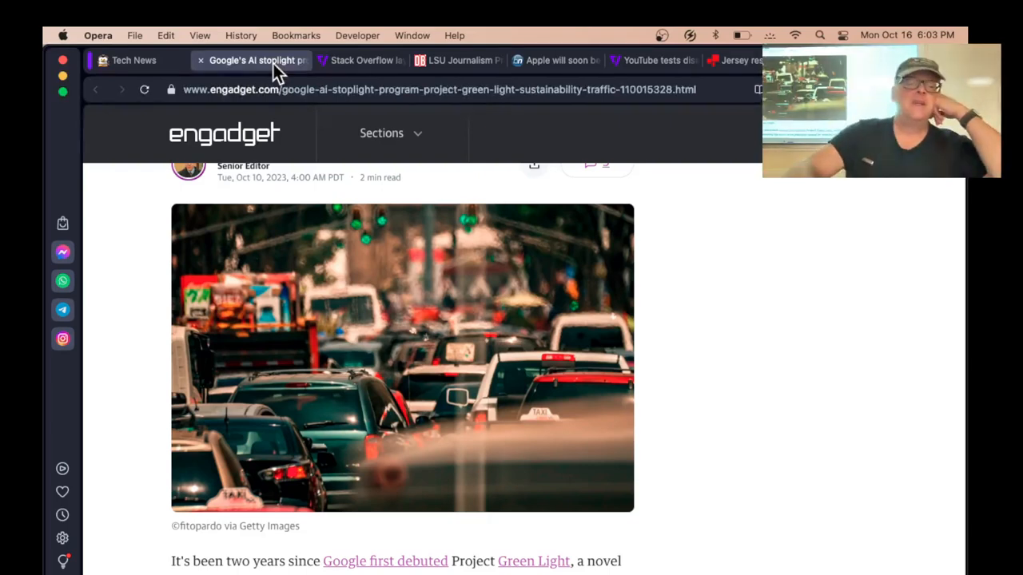
mouse_move(205, 64)
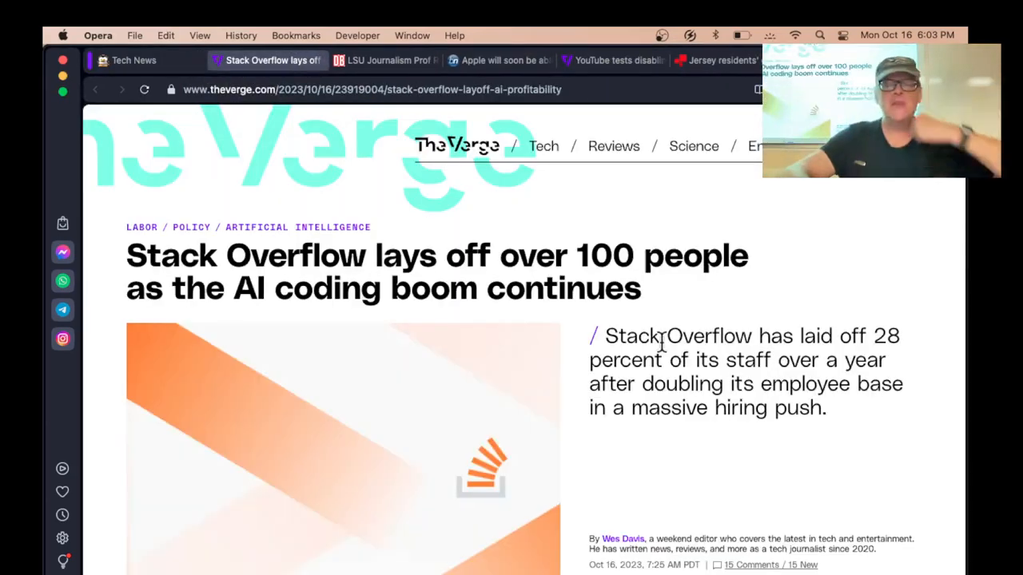
scroll("down", 3)
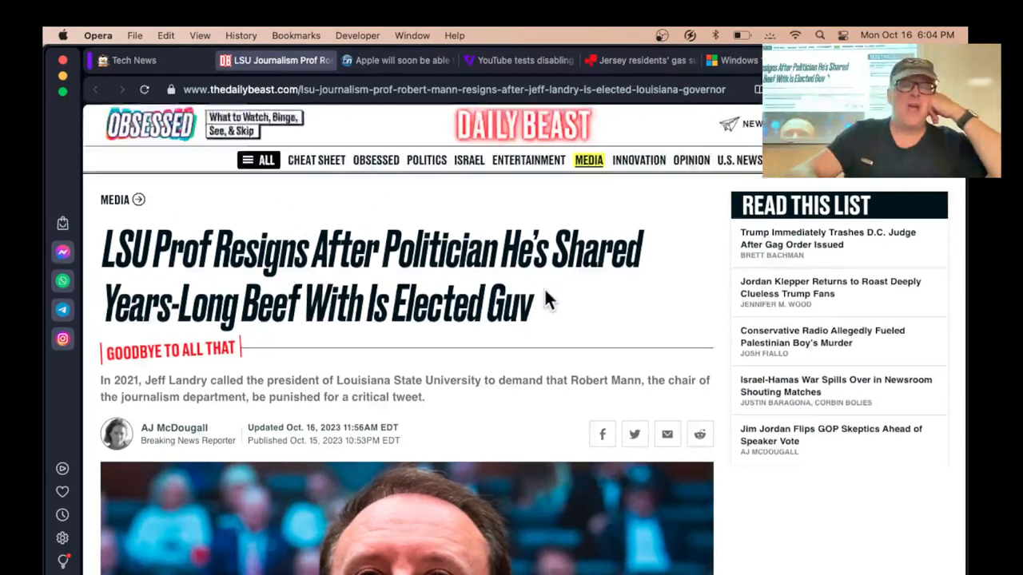
scroll("down", 3)
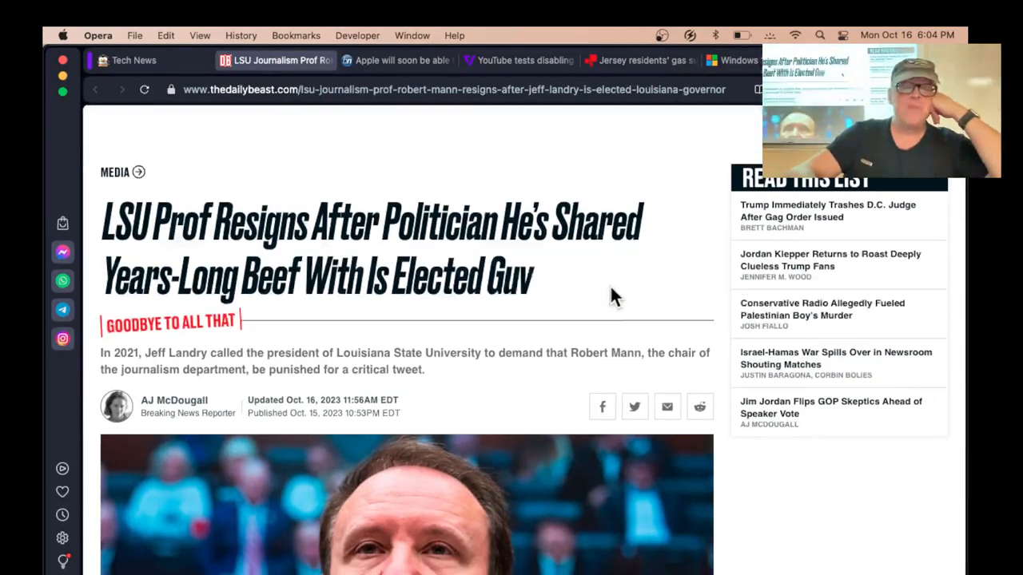
scroll("down", 3)
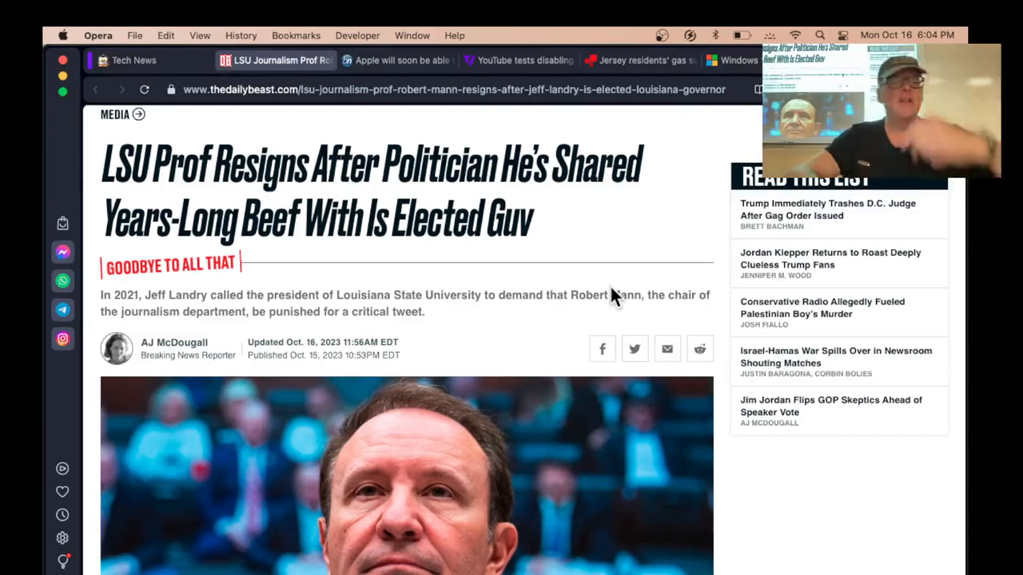
scroll("down", 3)
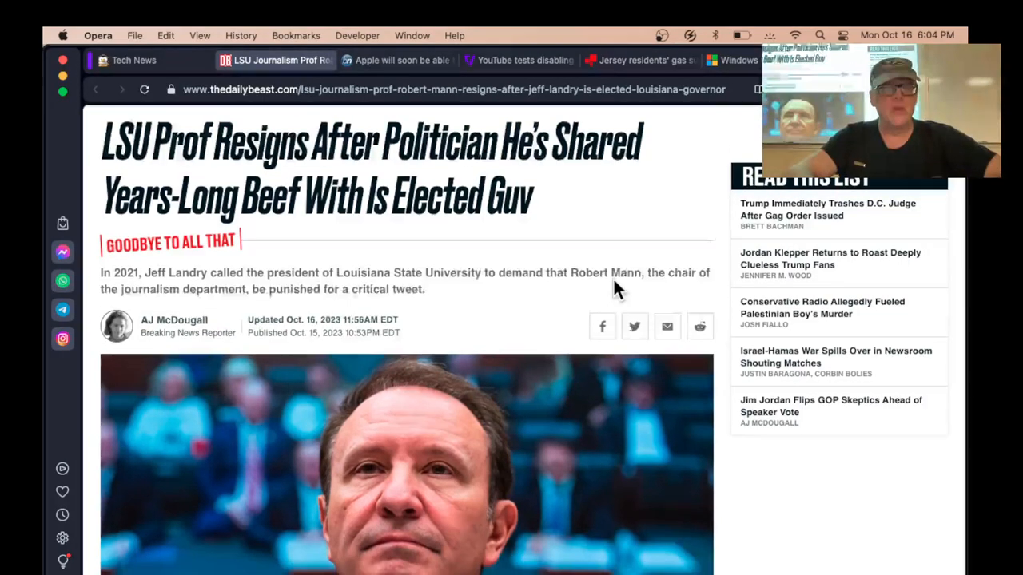
scroll("down", 3)
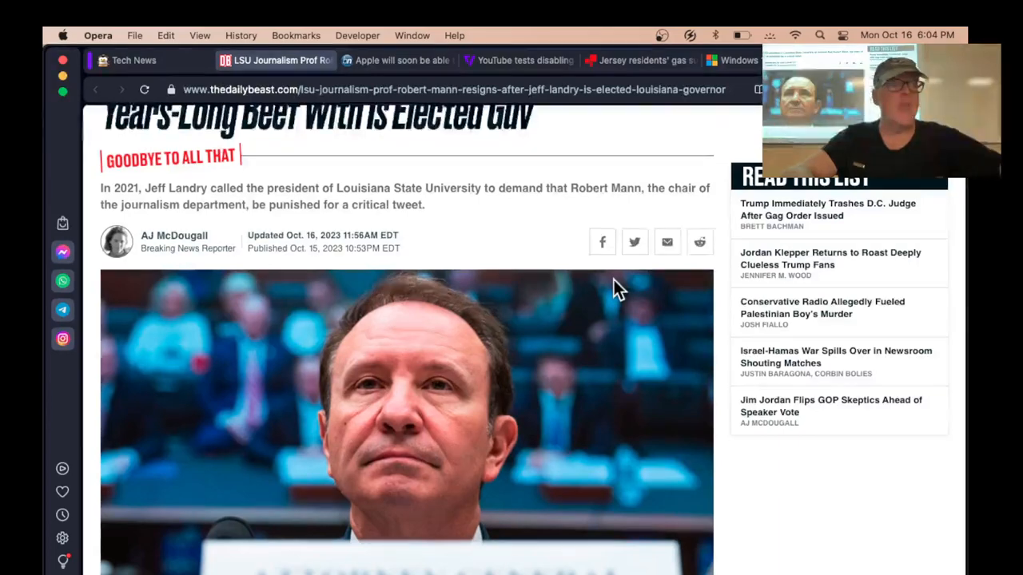
scroll("up", 3)
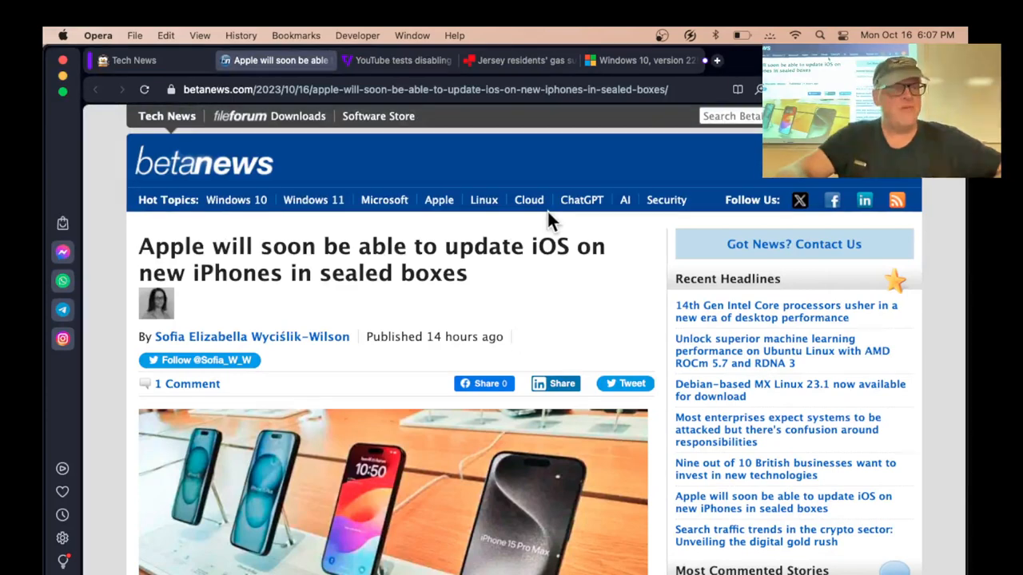
scroll("down", 3)
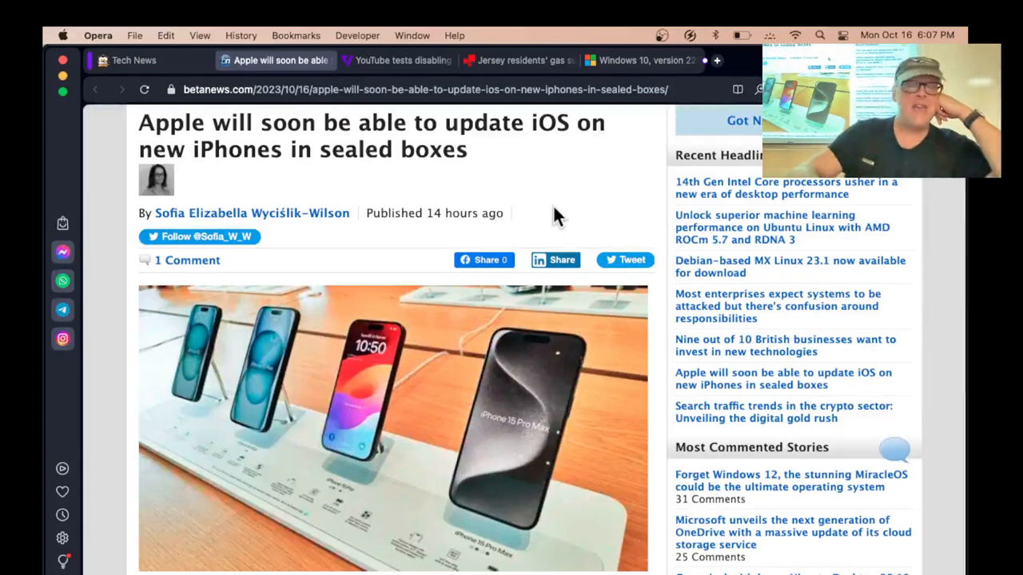
scroll("down", 3)
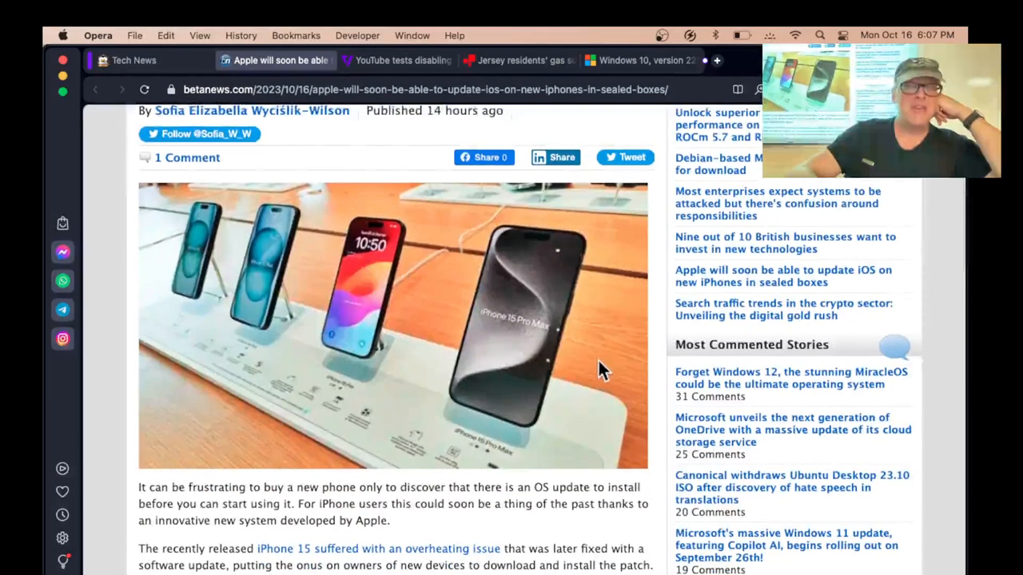
mouse_move(562, 359)
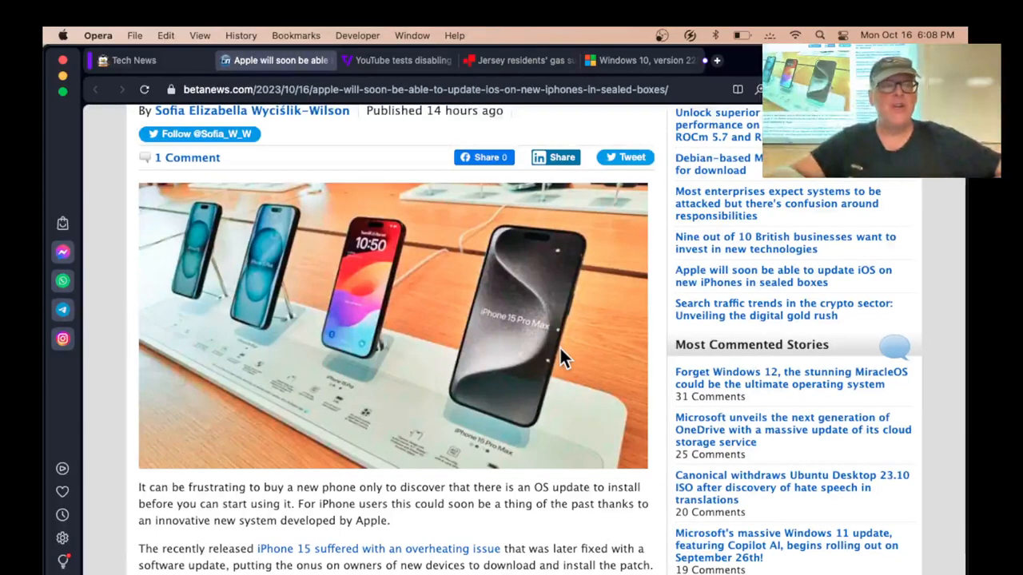
mouse_move(508, 316)
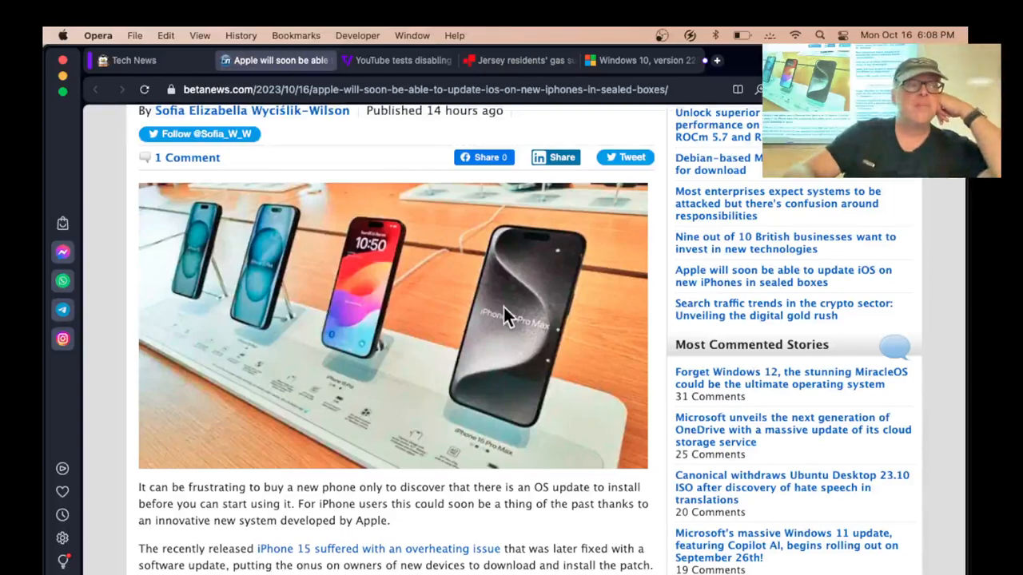
scroll("down", 3)
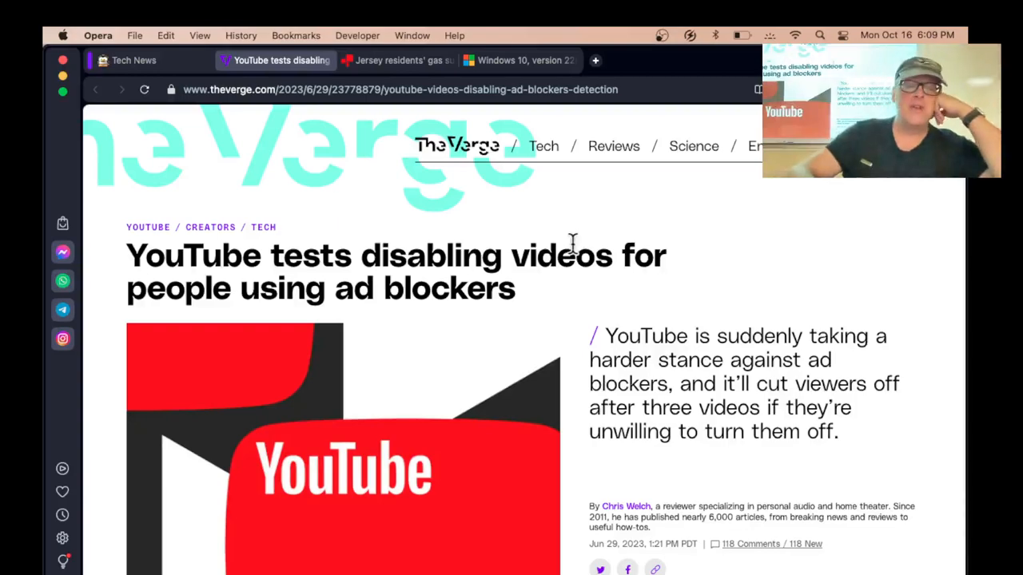
scroll("down", 3)
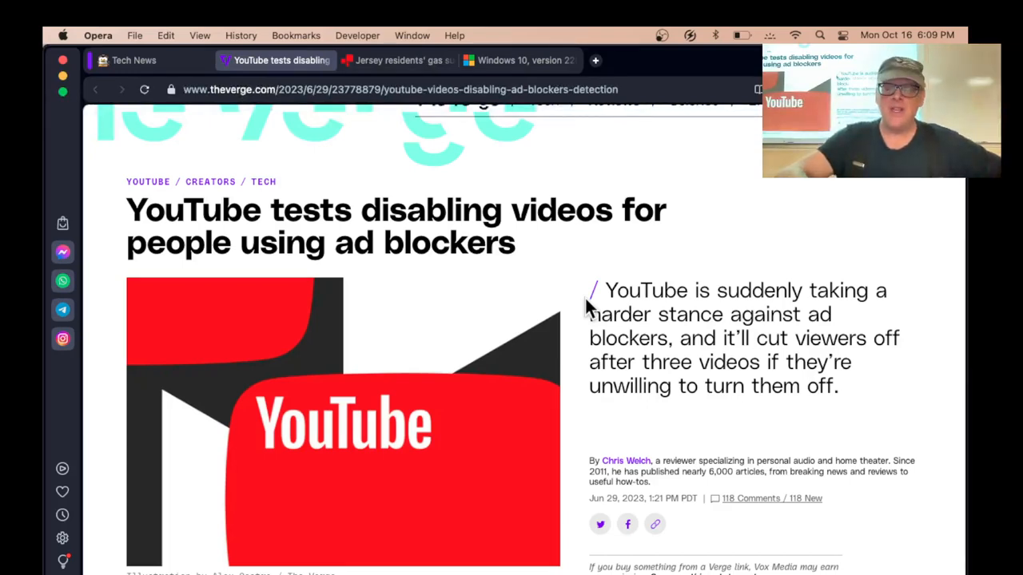
scroll("down", 3)
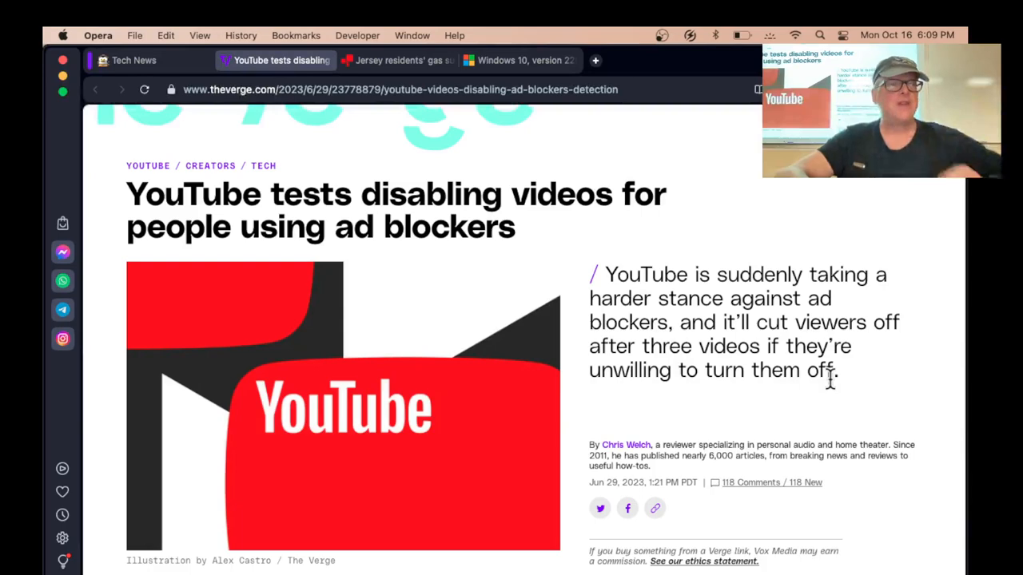
- Read further into the Verge YouTube ad-blocker article, then switch to the Windows 10 October 2023 update known-issues page
scroll("down", 3)
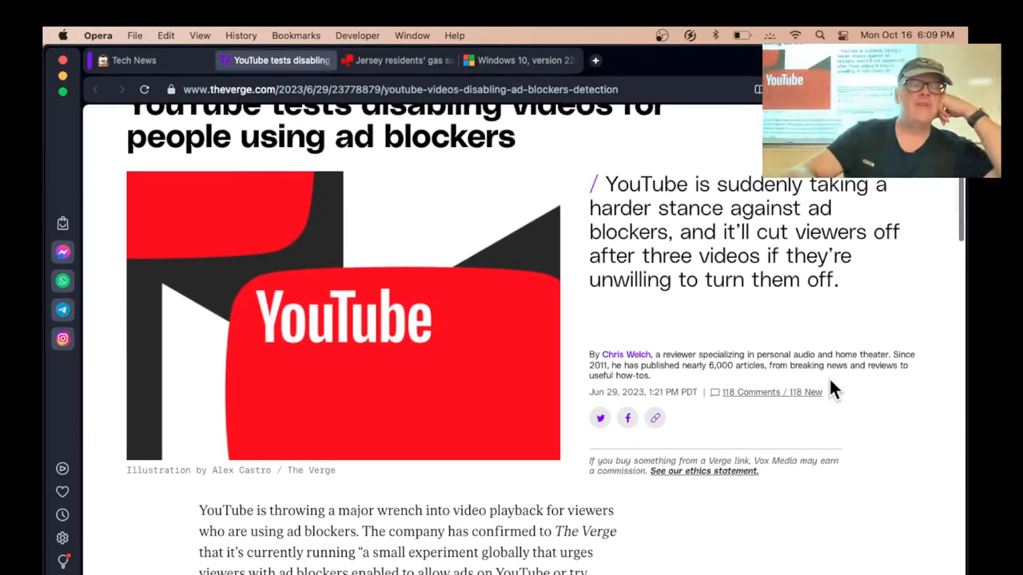
scroll("down", 3)
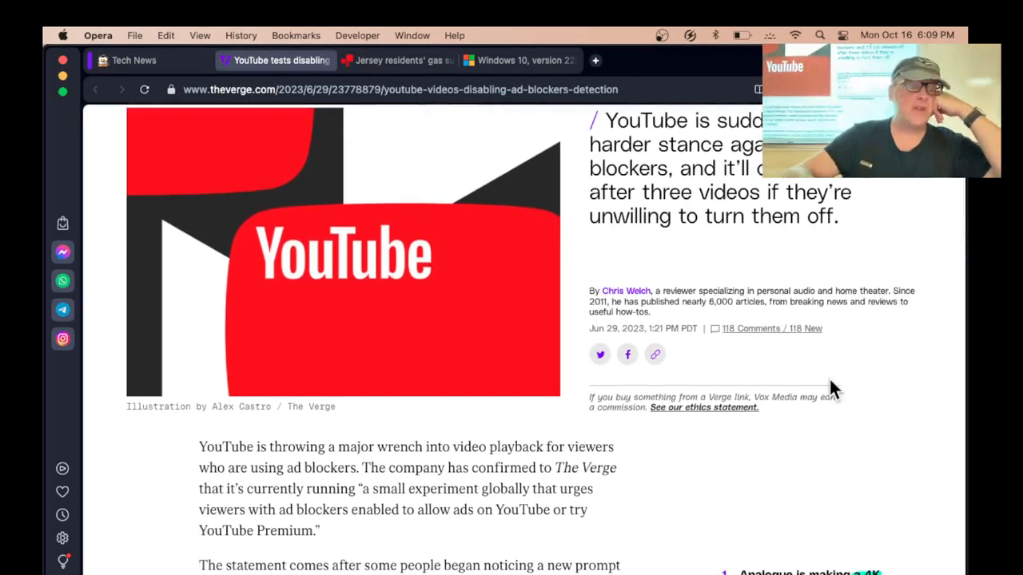
scroll("down", 3)
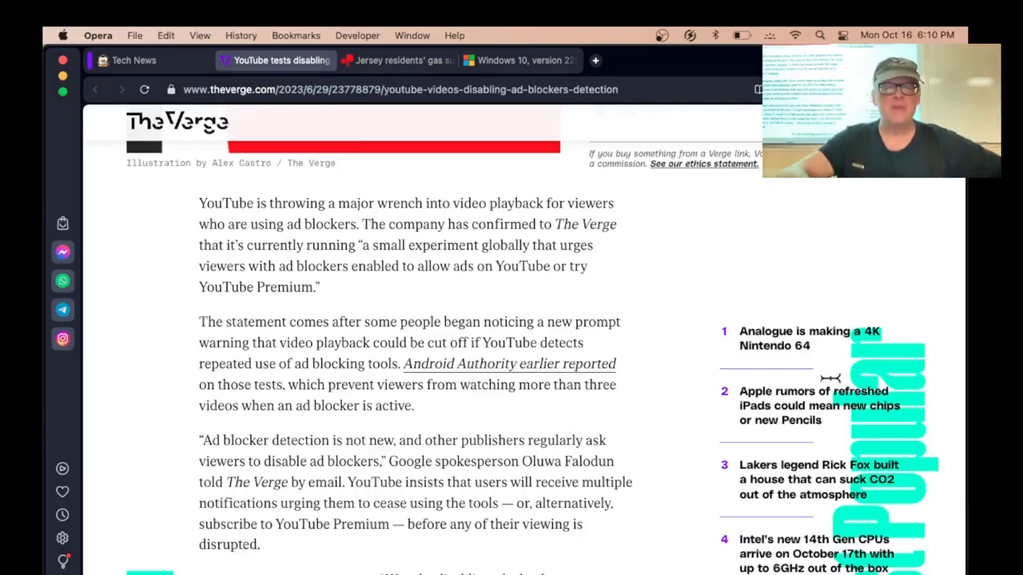
mouse_move(632, 359)
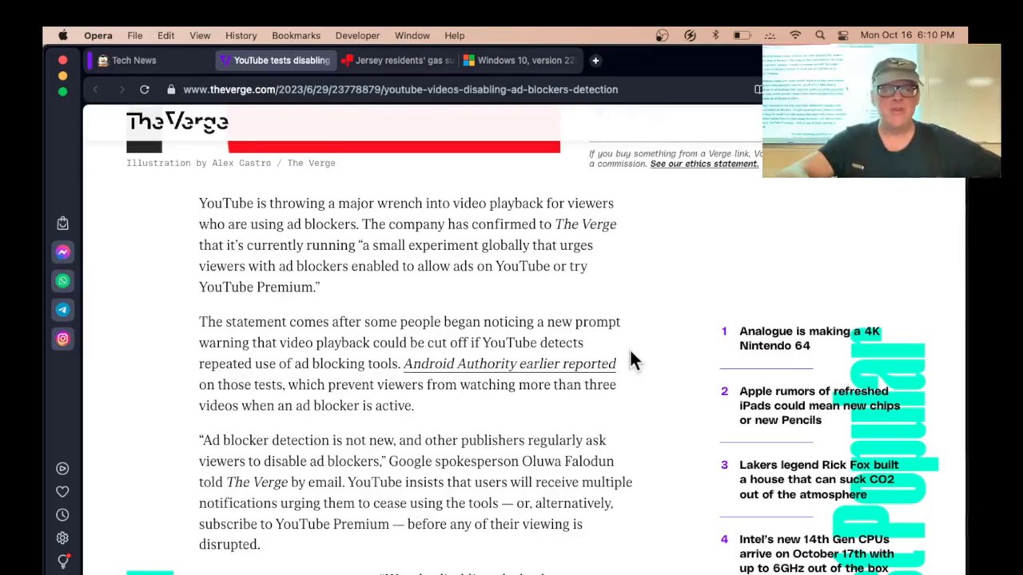
scroll("down", 3)
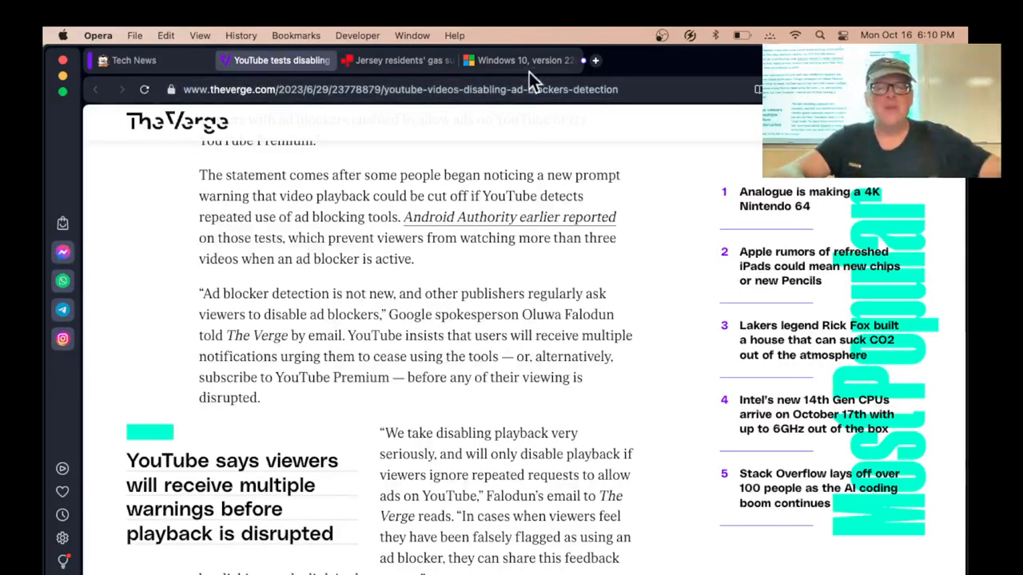
left_click(519, 61)
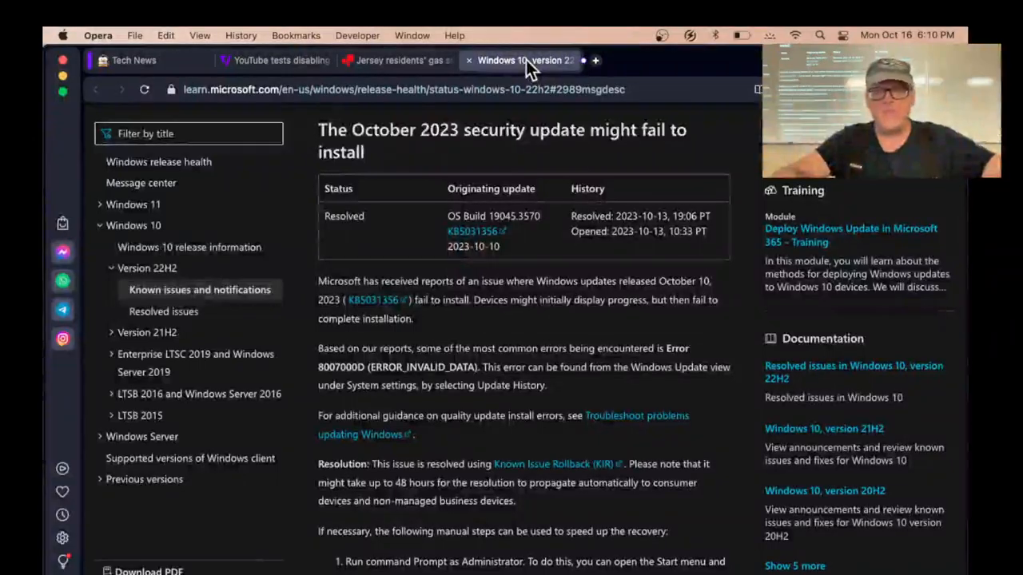